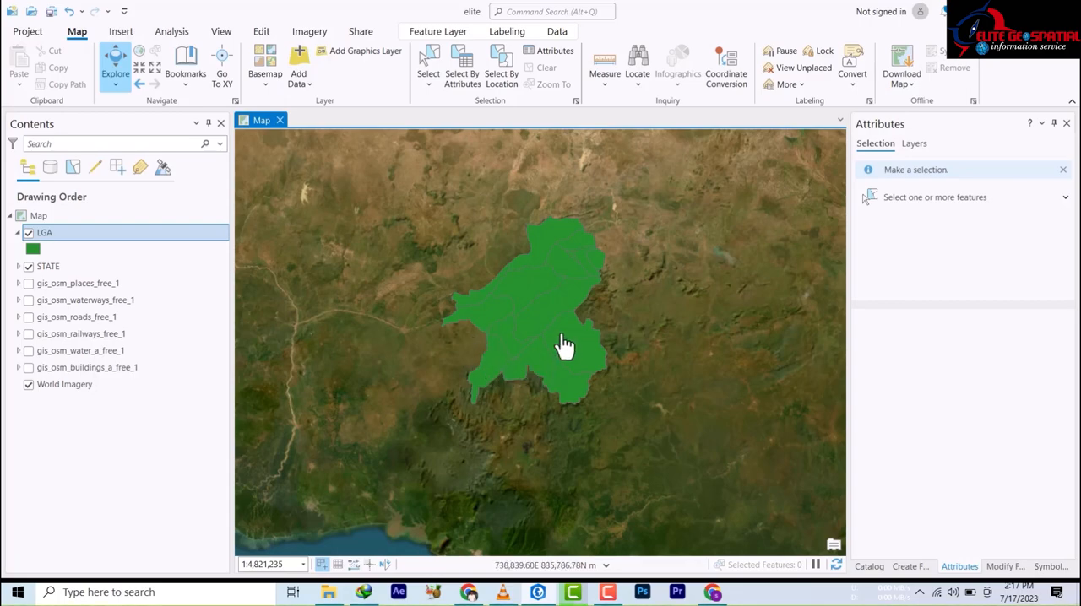
- Zoom in on the LGA area and briefly inspect the GASSOL LGA pop-up details
left_click_drag(565, 346, 537, 279)
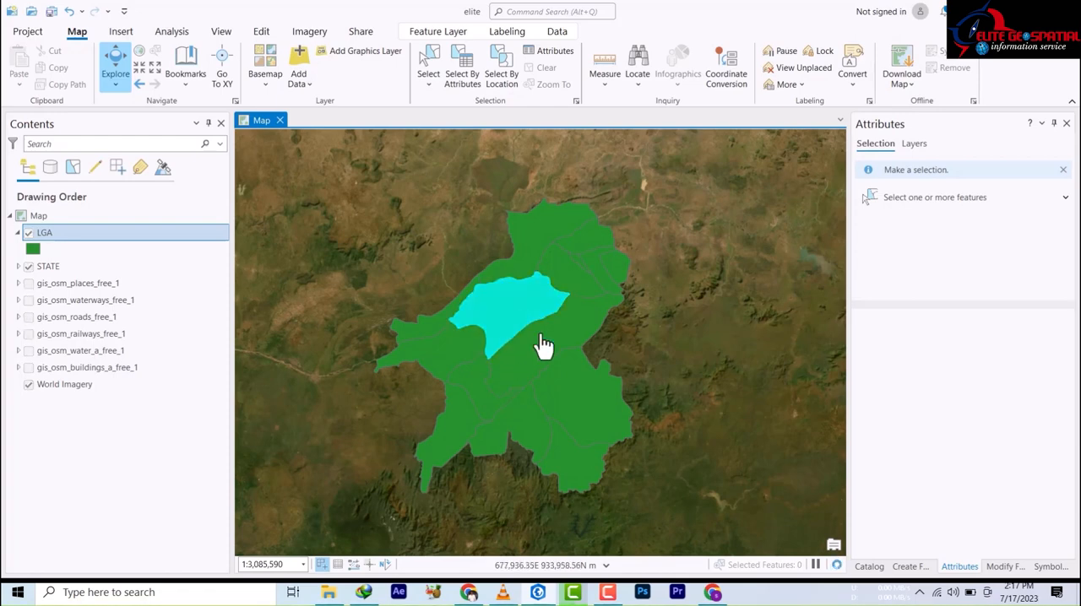
left_click(540, 345)
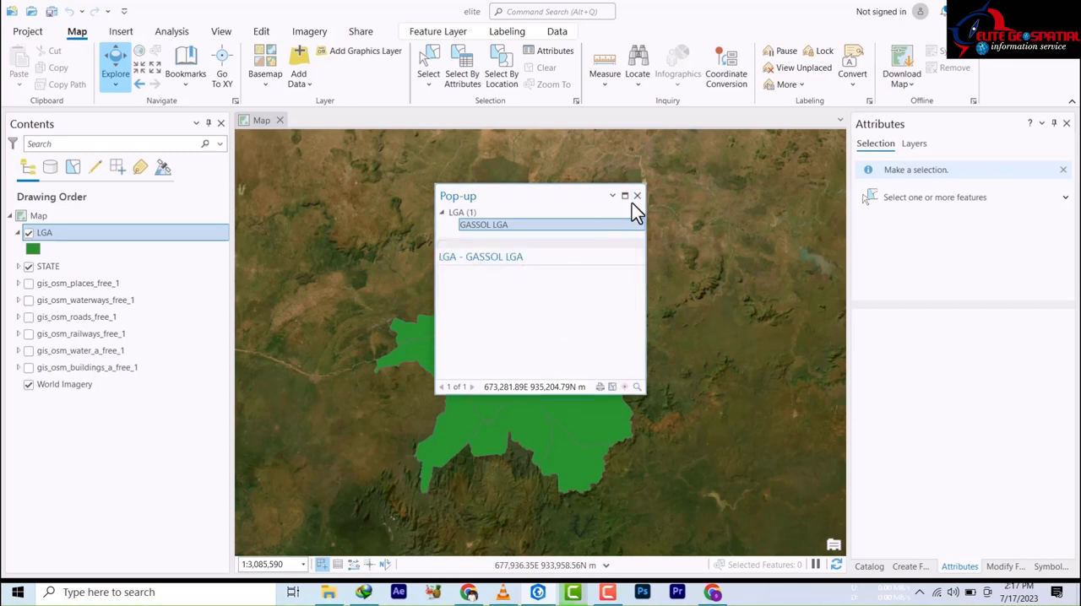
left_click(637, 196)
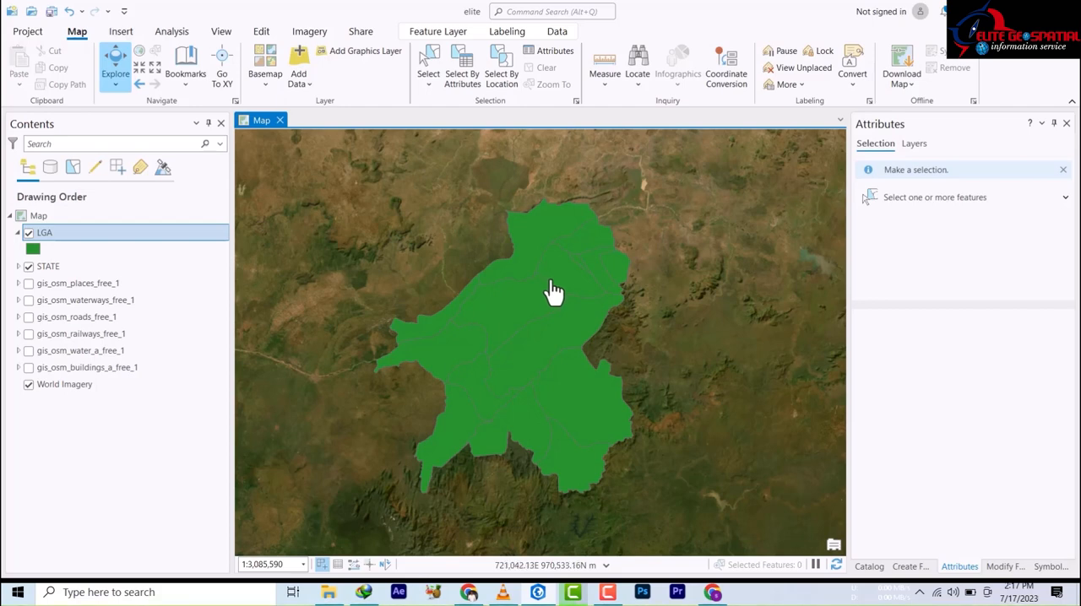
mouse_move(541, 353)
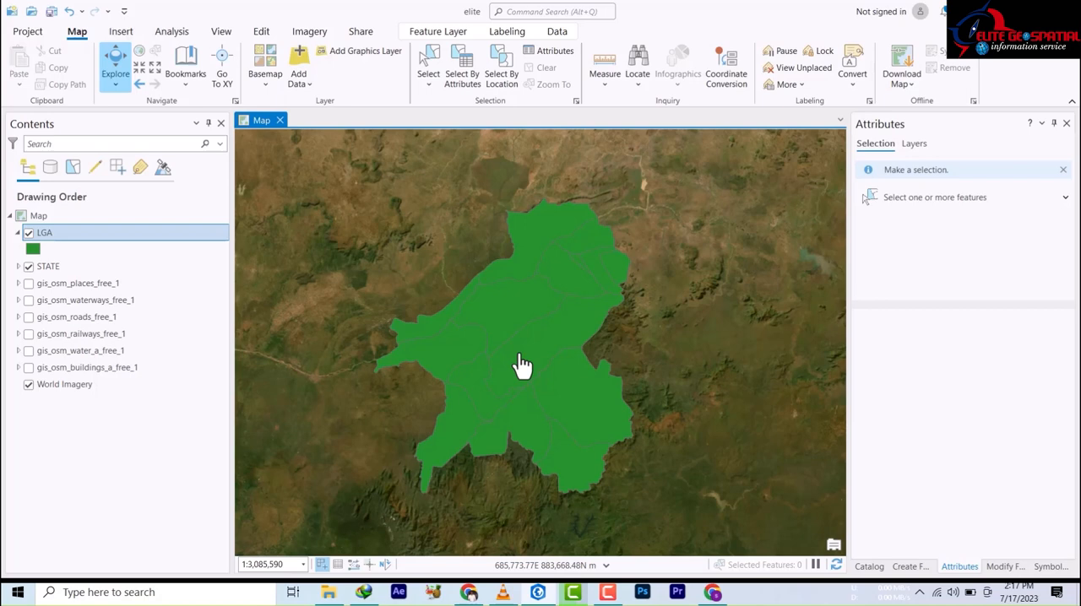
mouse_move(243, 407)
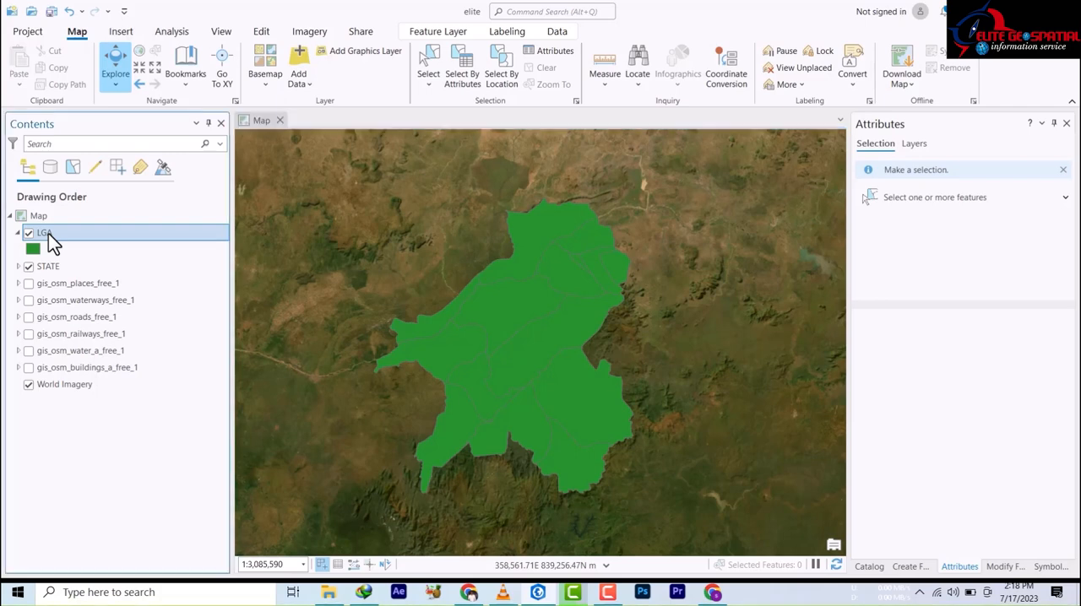
- Browse the LGA attribute table records and leave only the TAKUM row selected
right_click(43, 233)
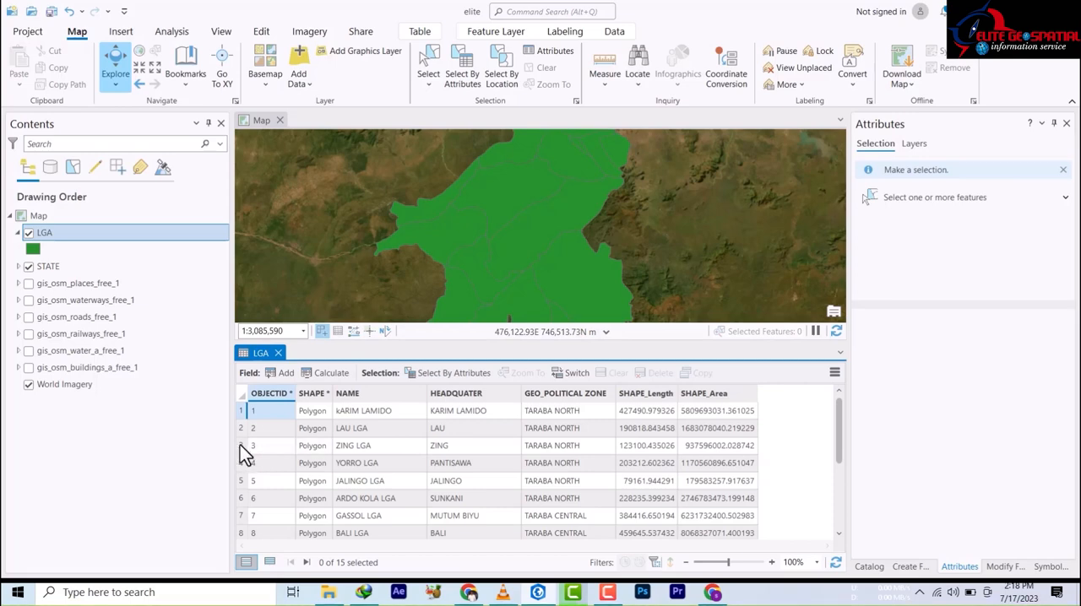
left_click(254, 446)
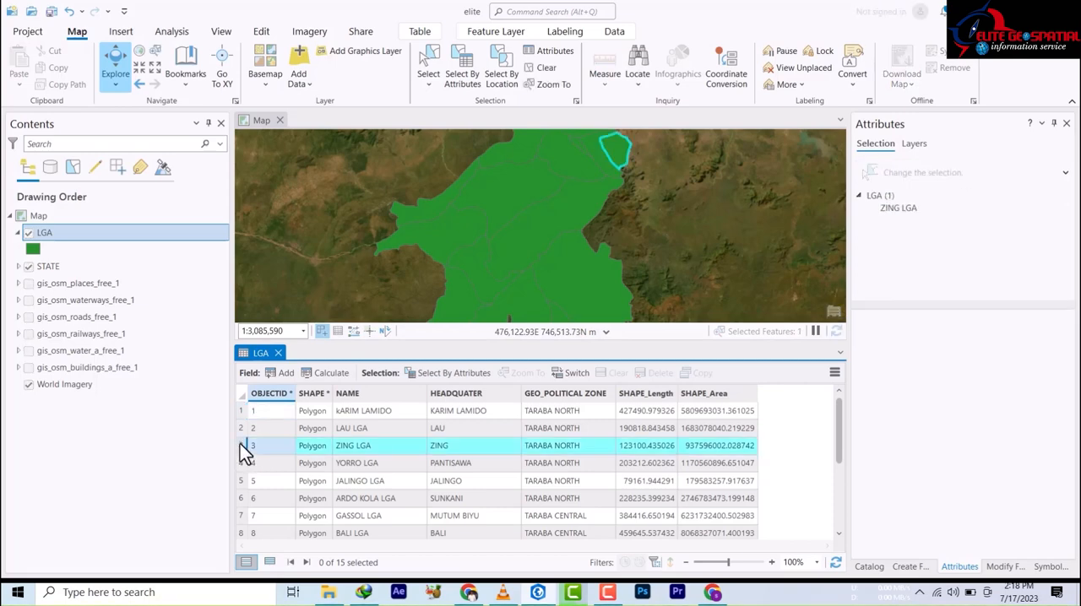
left_click(253, 446)
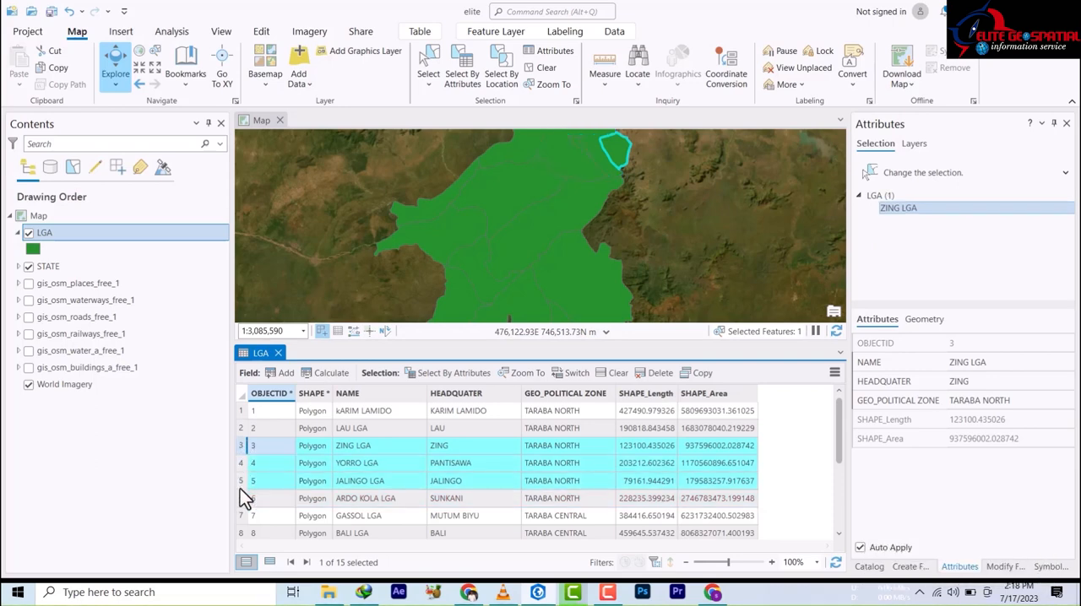
scroll("down", 3)
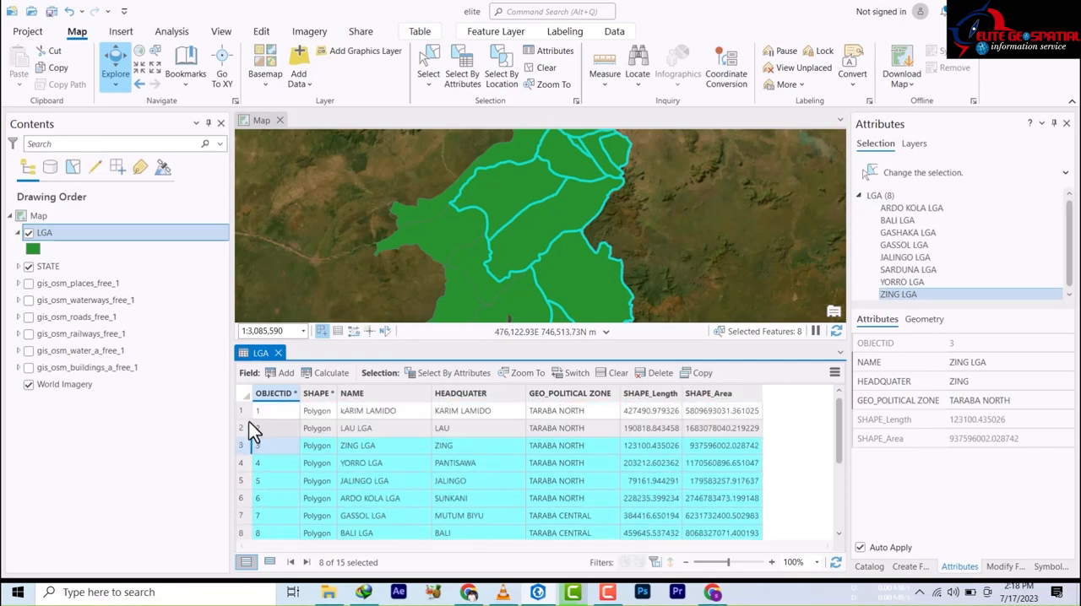
left_click(257, 429)
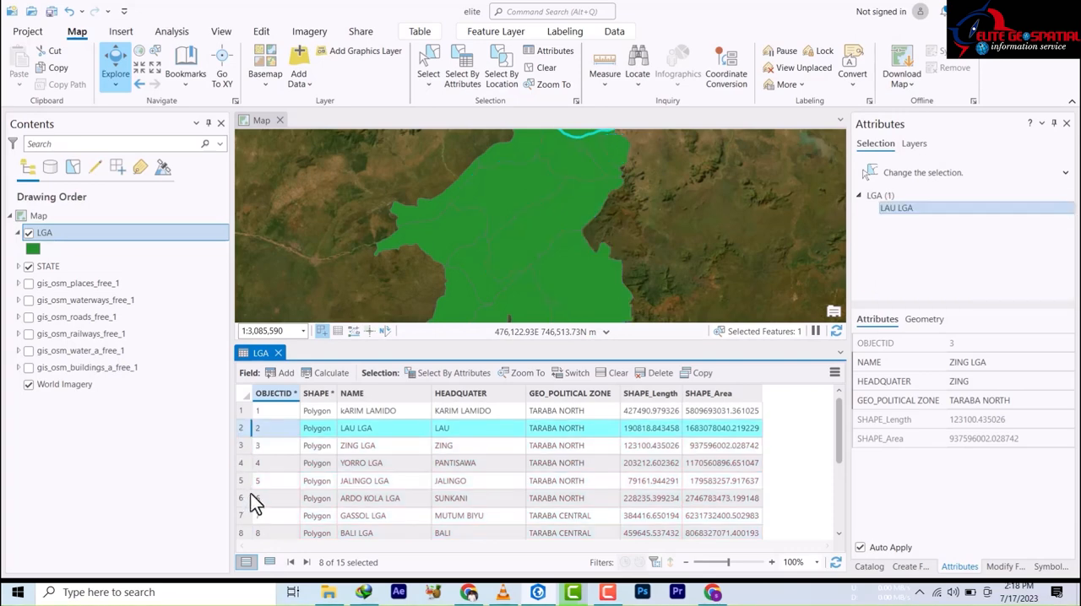
scroll("down", 3)
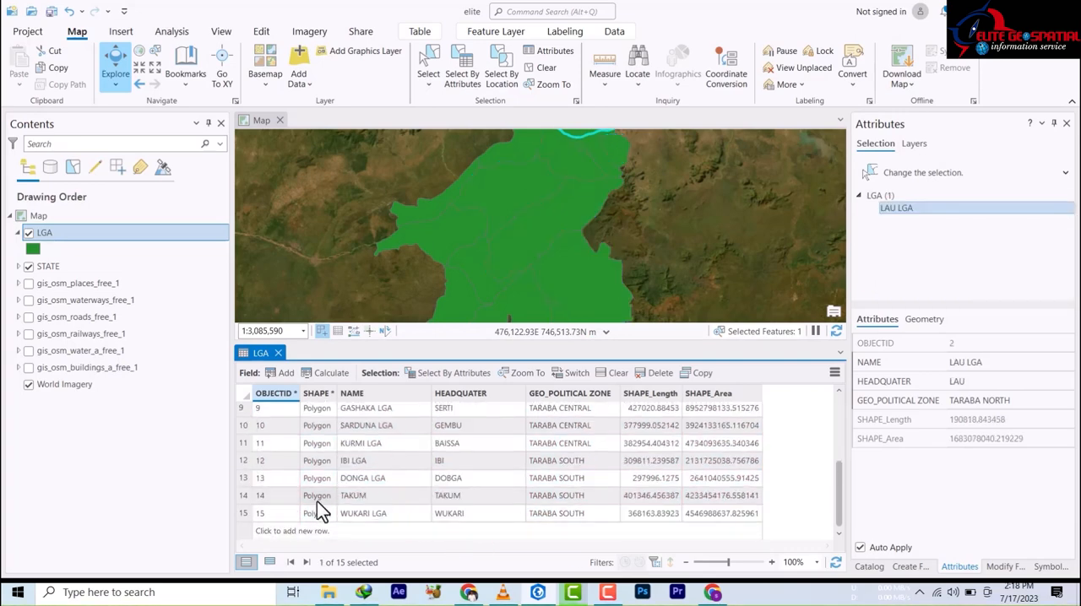
left_click(246, 497)
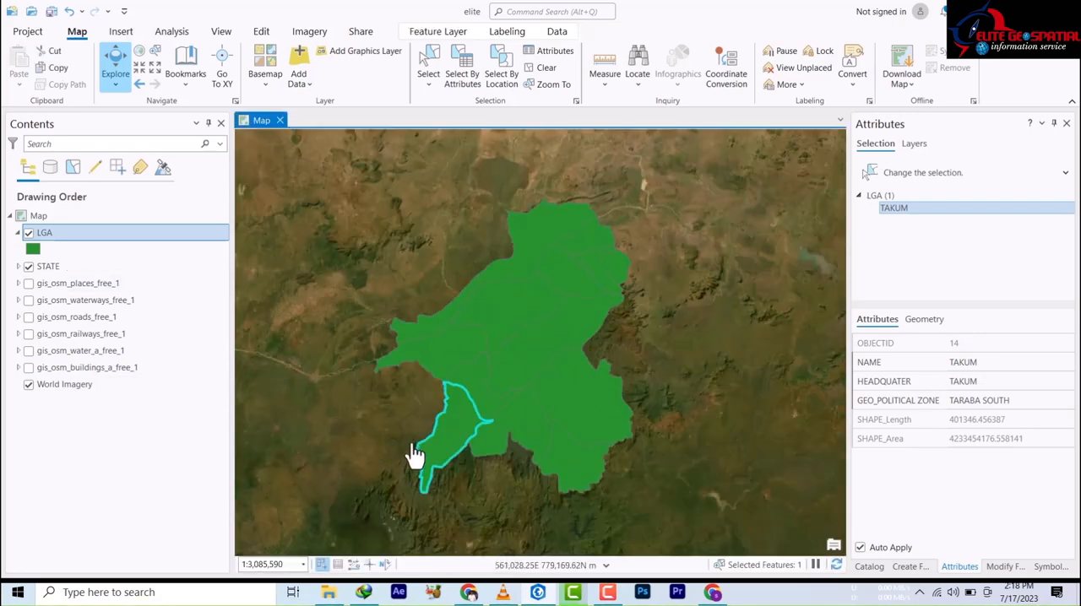
mouse_move(91, 233)
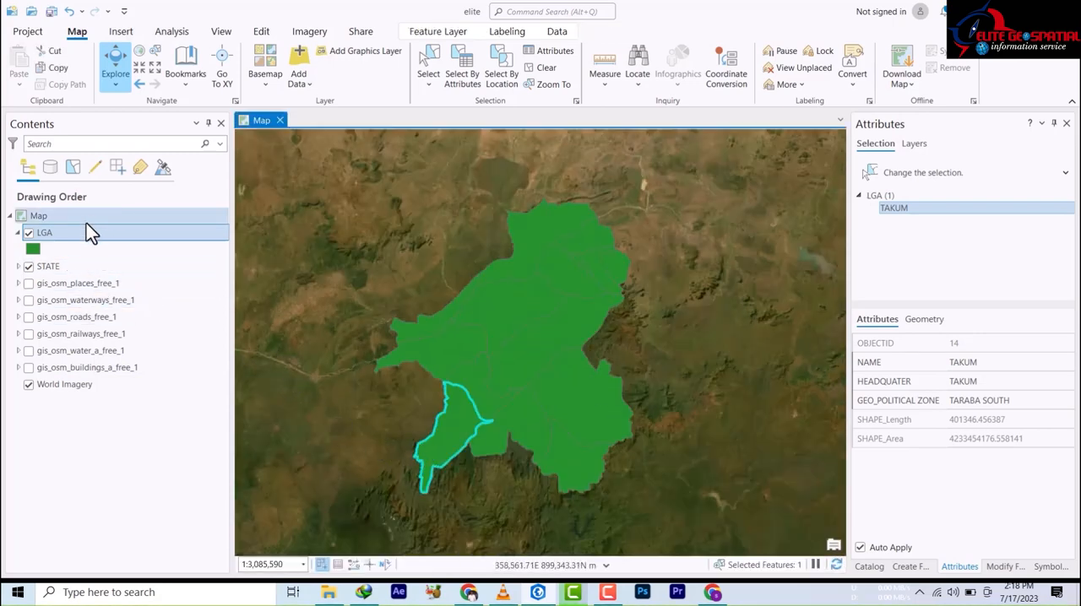
- Bring up Export Features for the LGA layer via its Data context menu
right_click(44, 233)
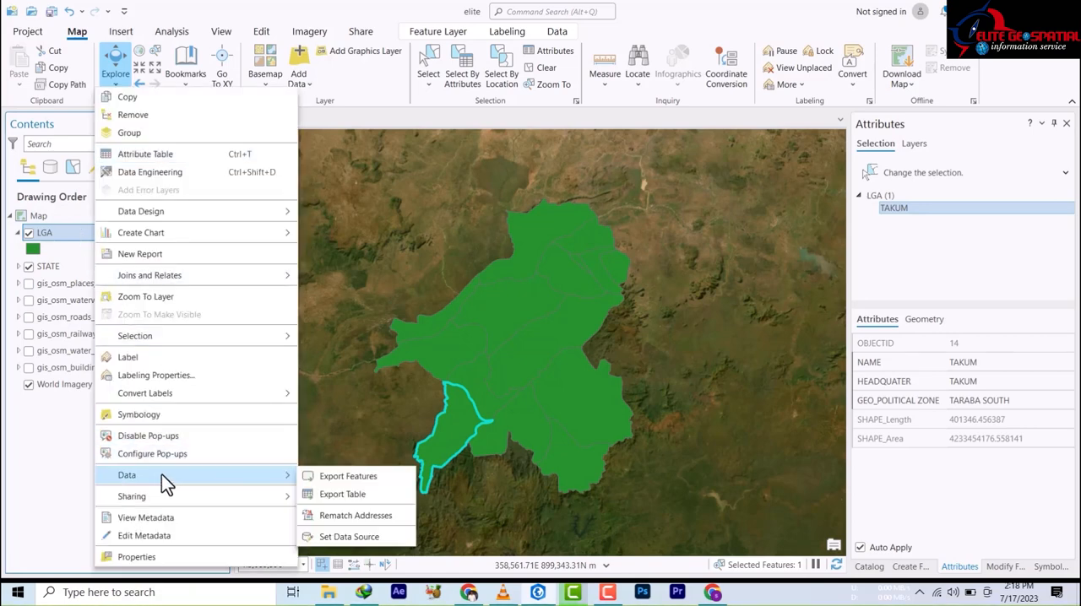
mouse_move(344, 515)
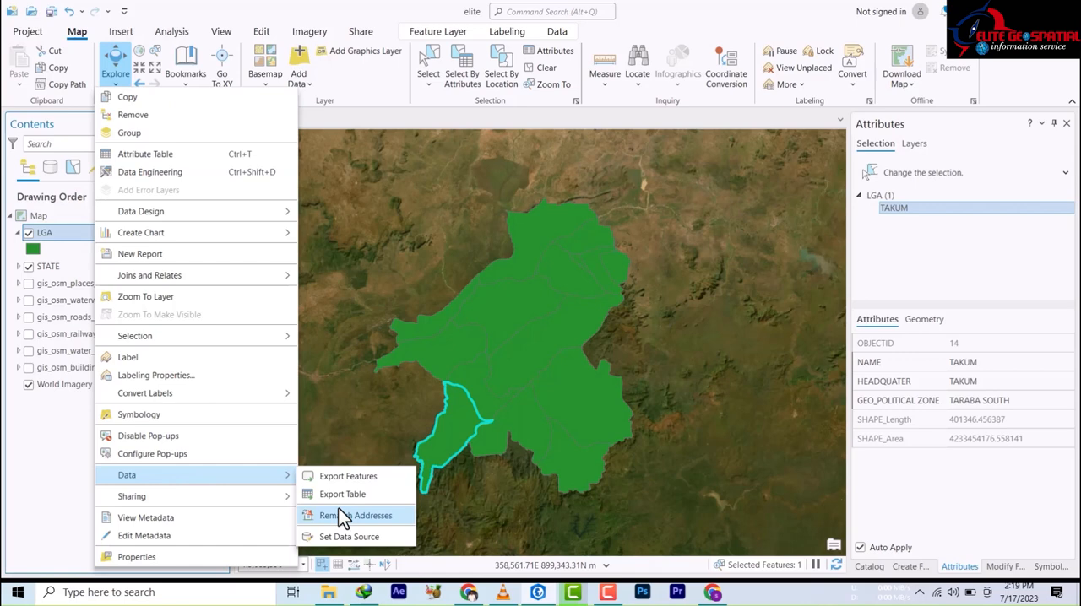
mouse_move(352, 537)
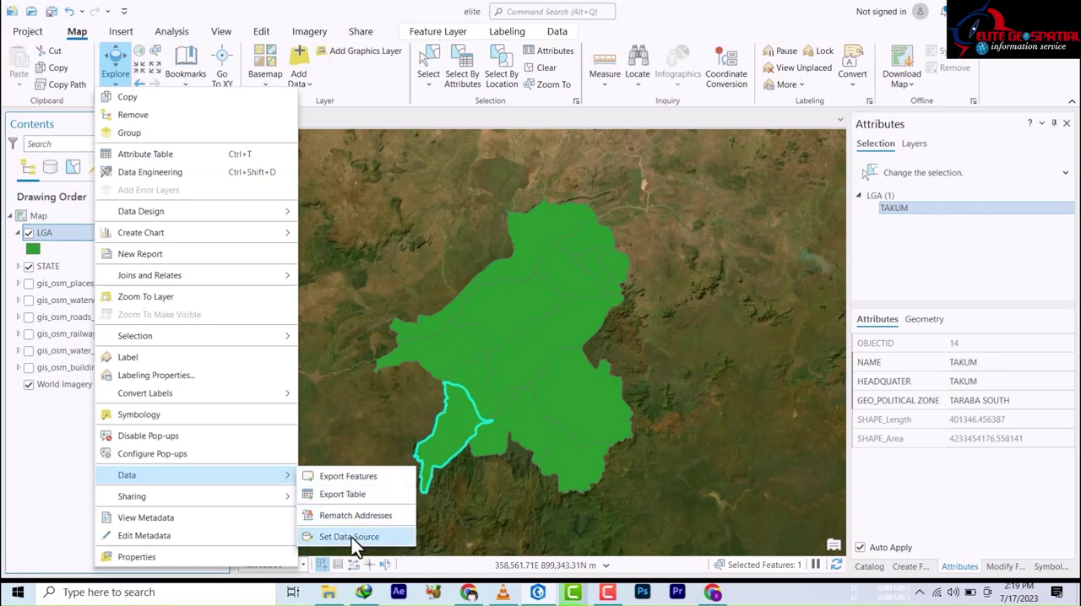
mouse_move(348, 537)
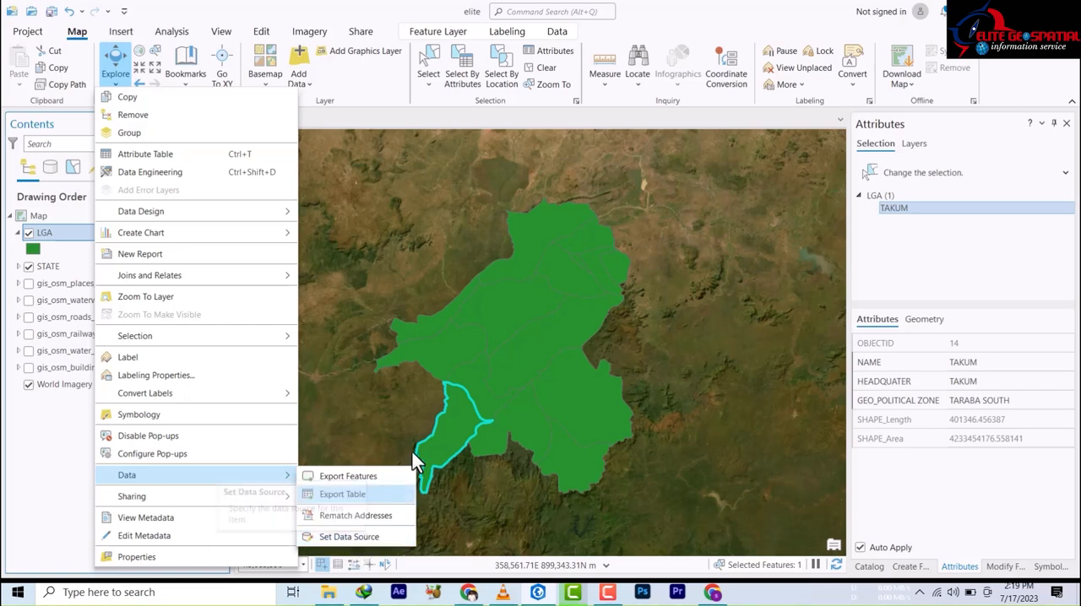
mouse_move(458, 432)
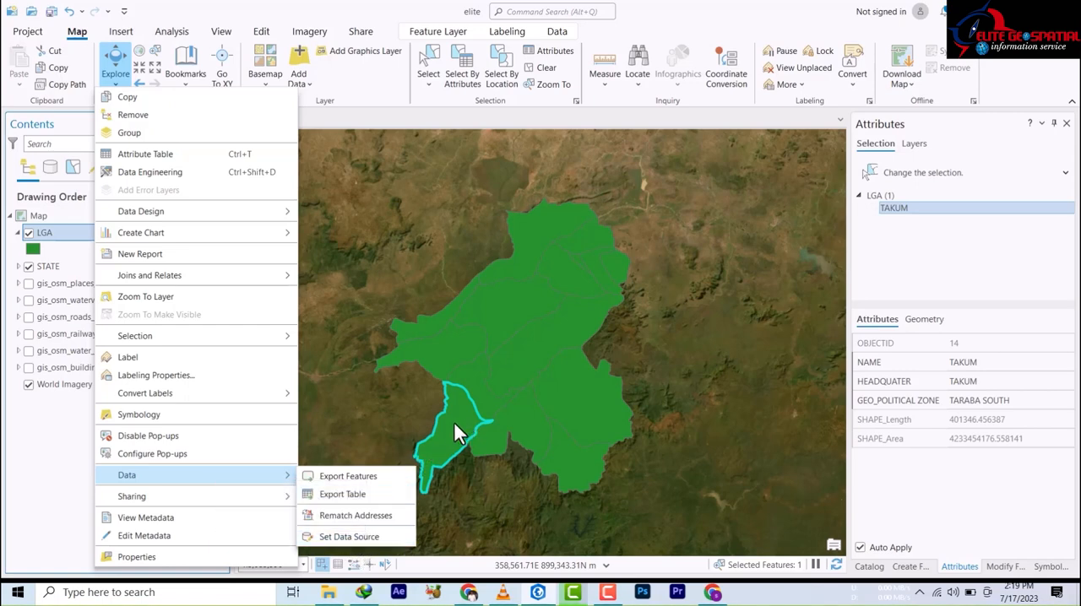
mouse_move(446, 439)
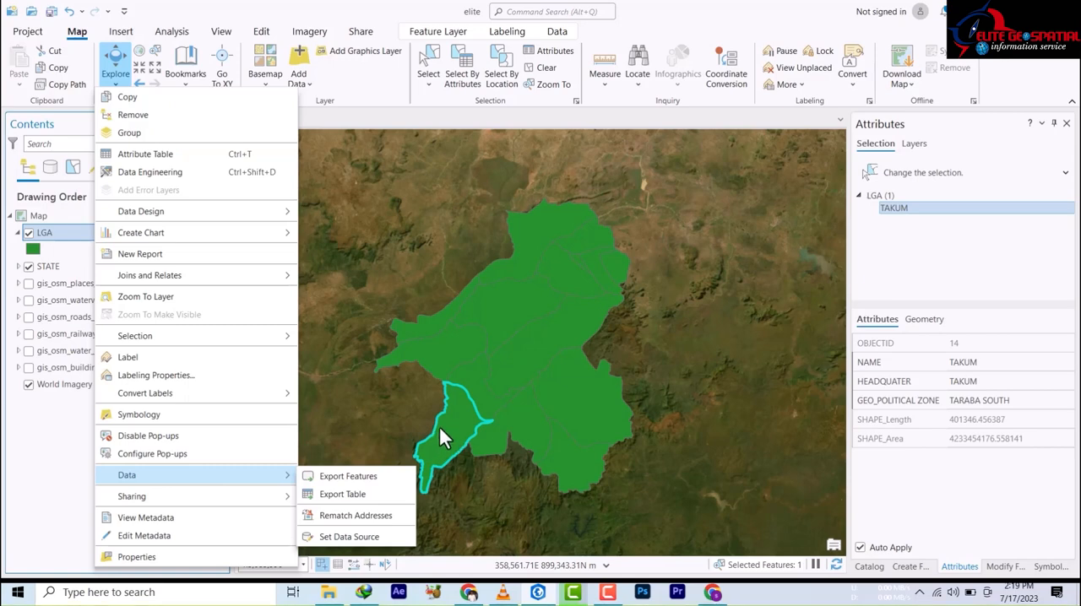
mouse_move(346, 537)
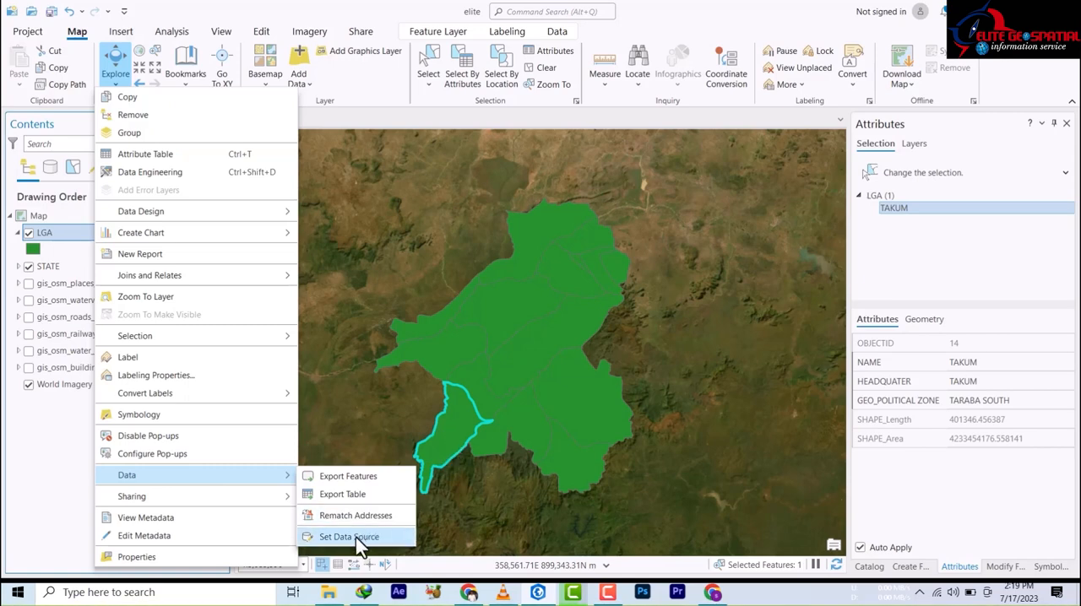
mouse_move(358, 537)
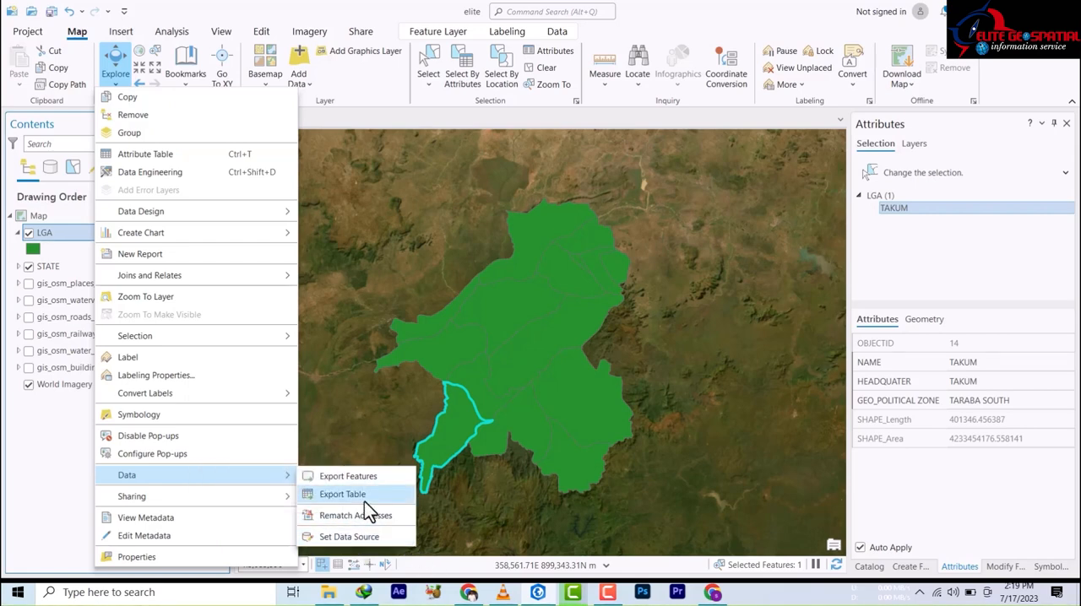
mouse_move(365, 503)
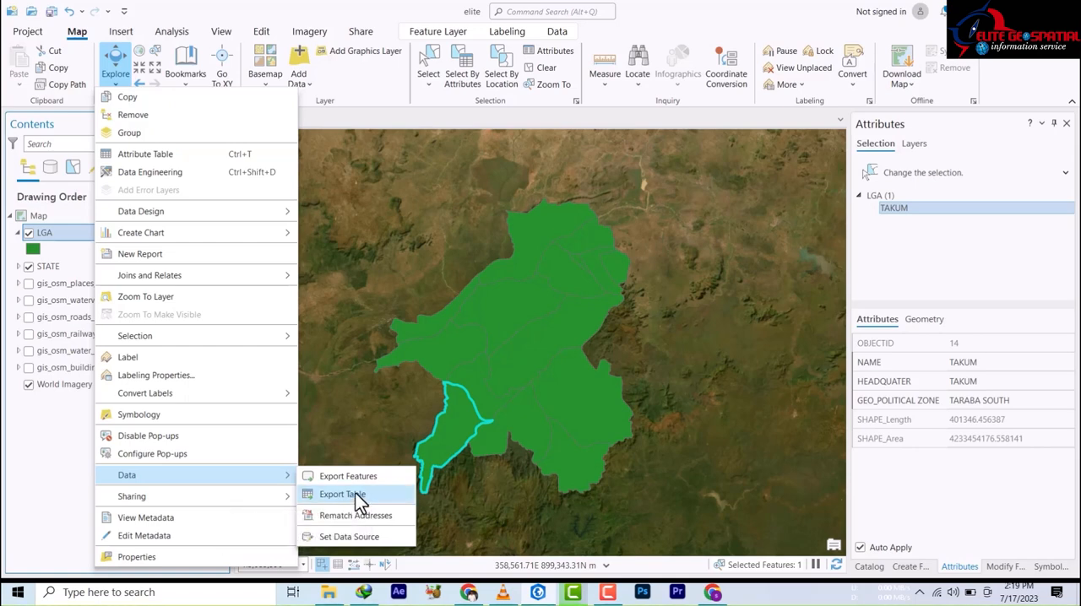
mouse_move(341, 493)
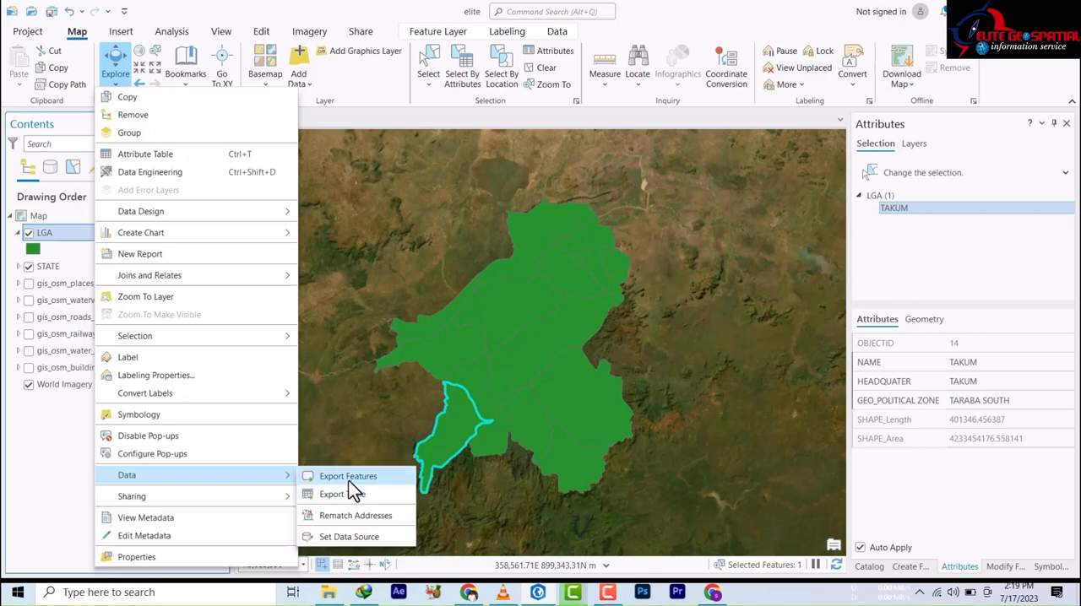
mouse_move(355, 483)
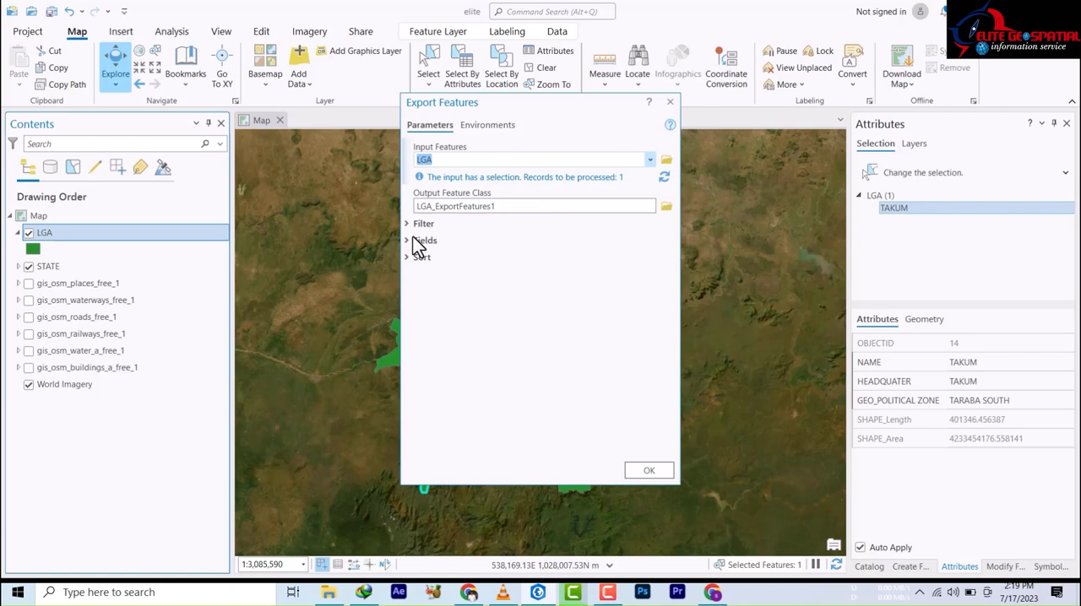
left_click(409, 240)
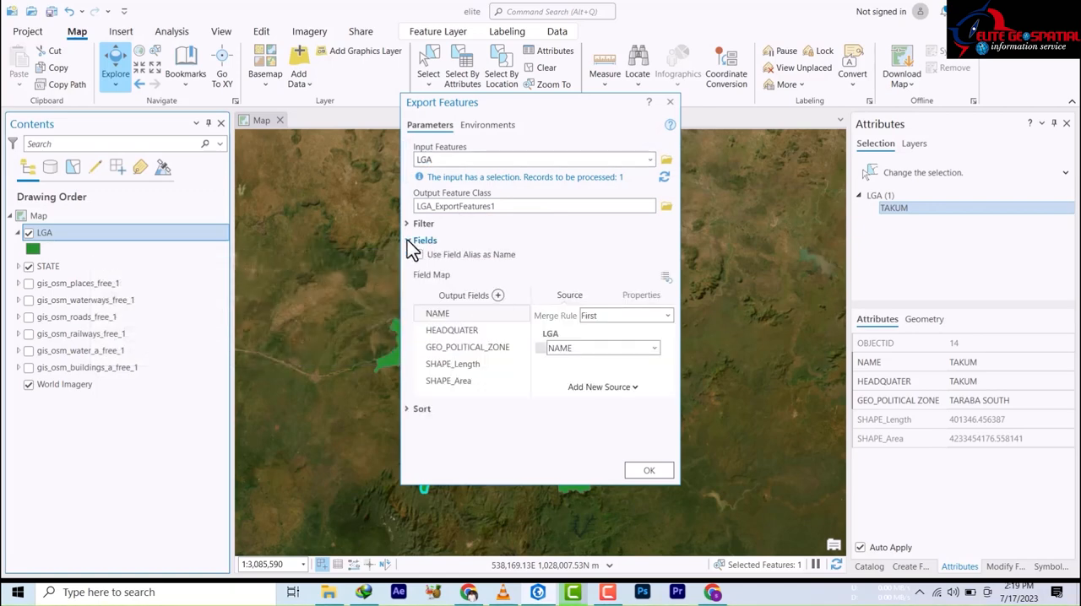
left_click(419, 254)
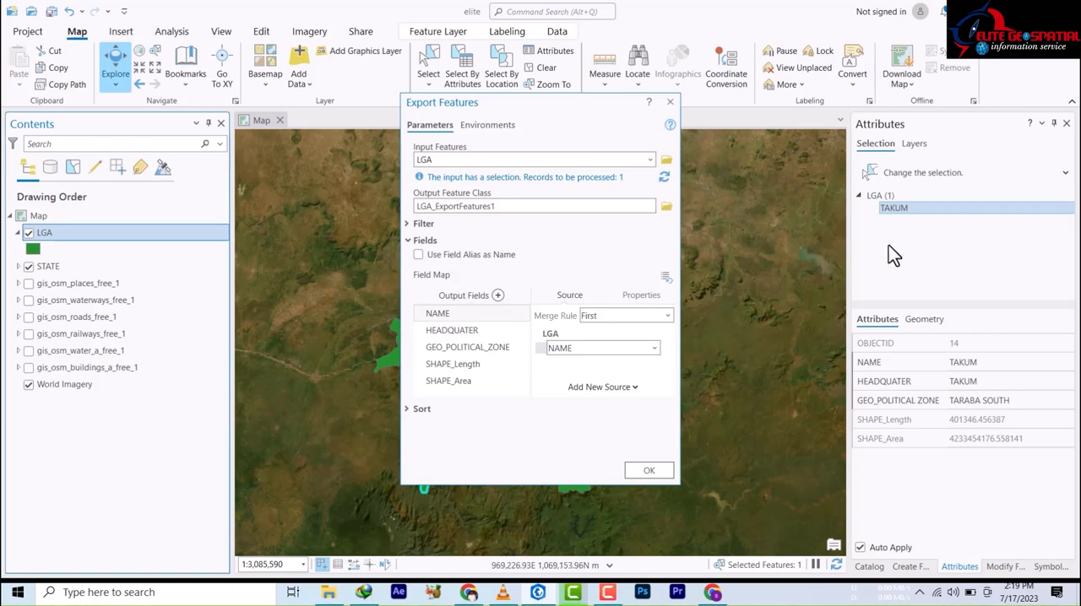
left_click(453, 331)
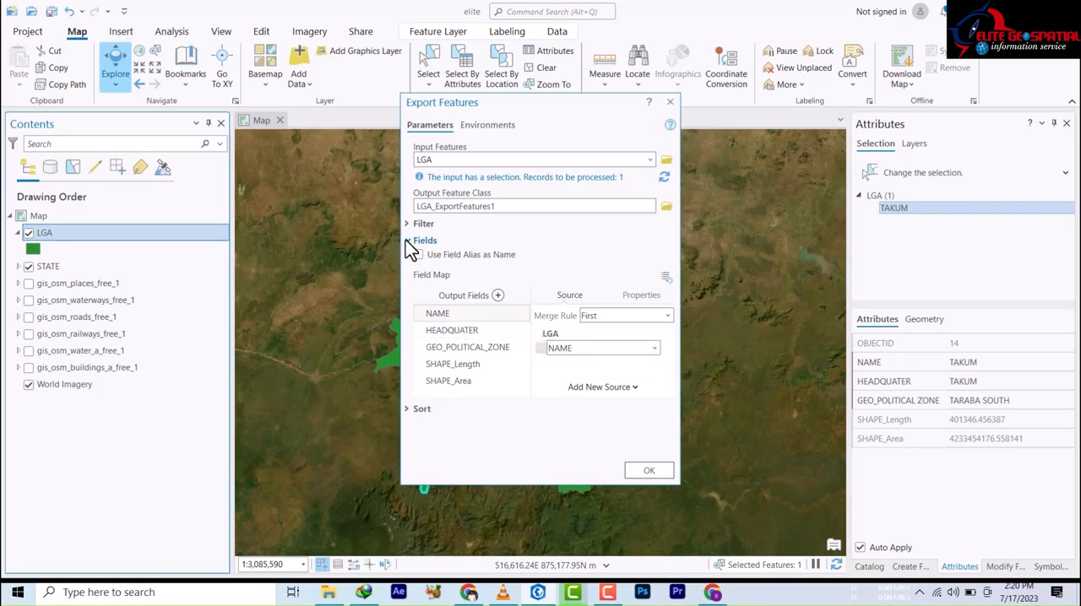
left_click(409, 240)
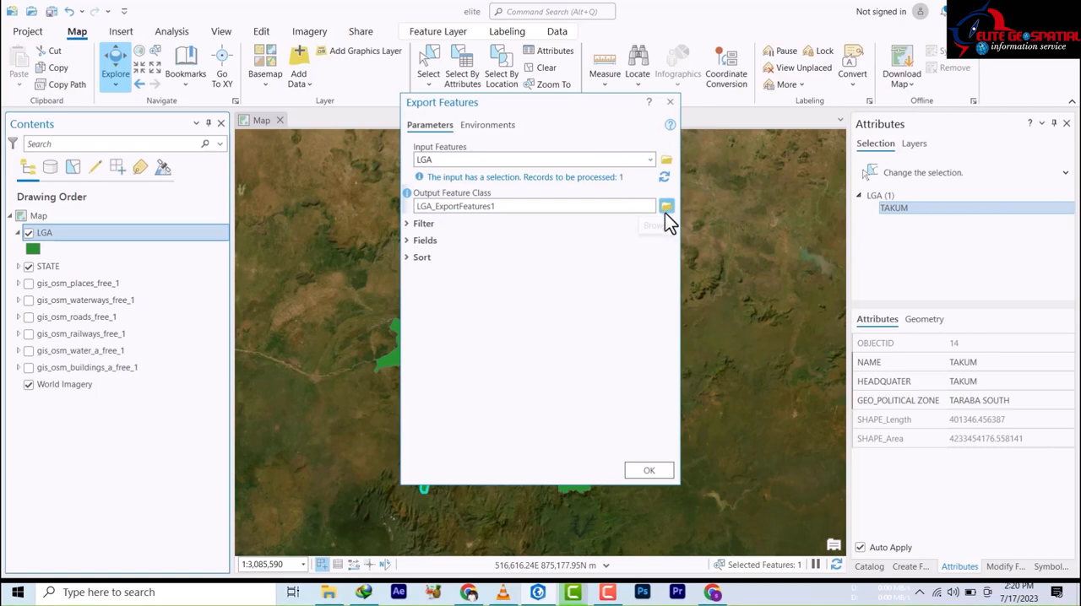
- Browse the output location to Folders > elite > taraba > New Folder
left_click(666, 206)
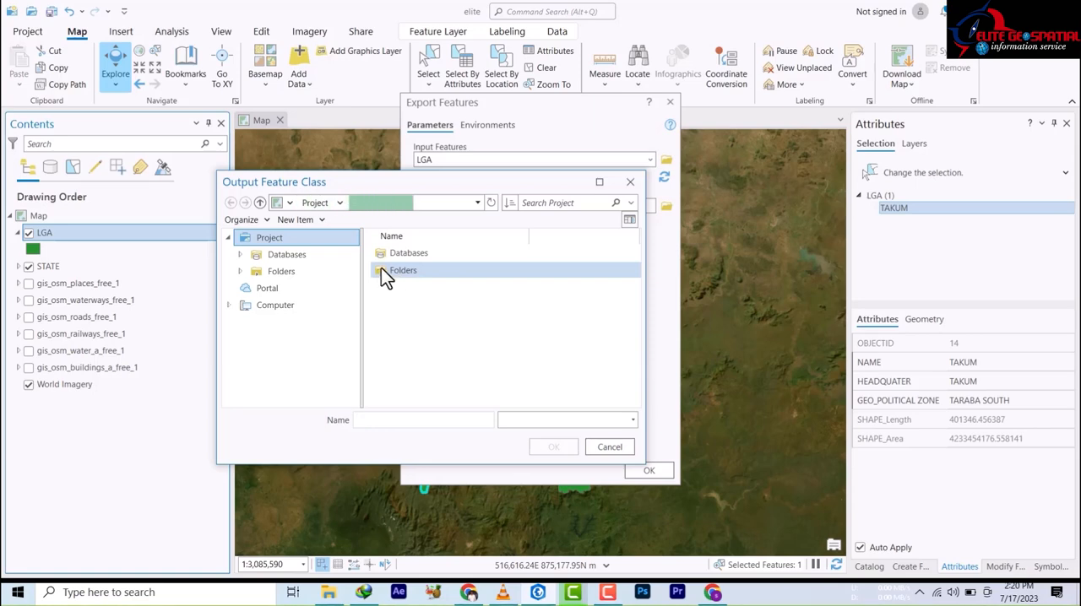
left_click(402, 270)
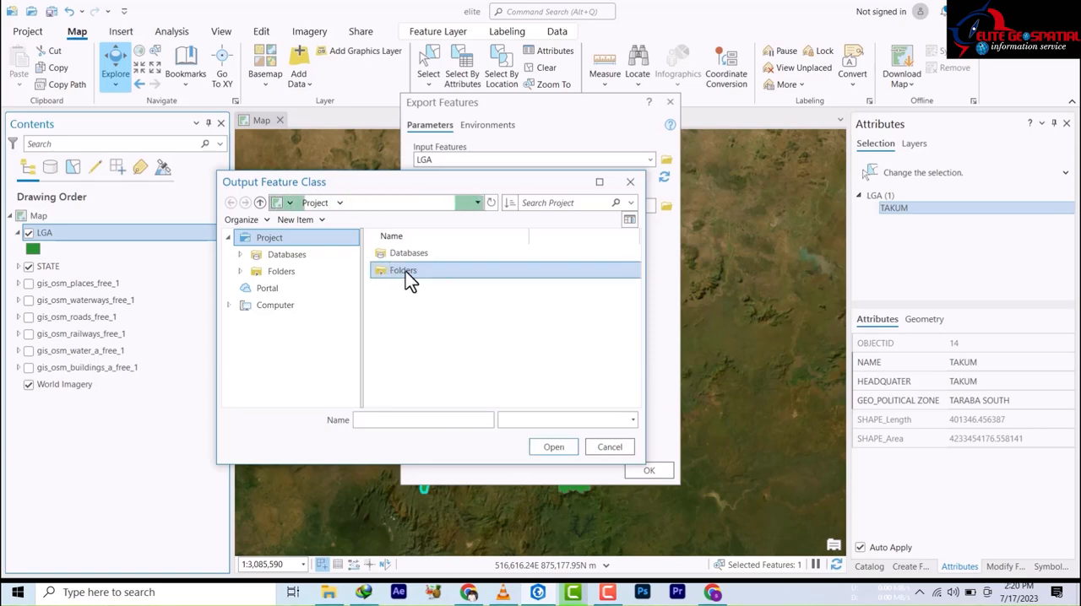
double_click(402, 270)
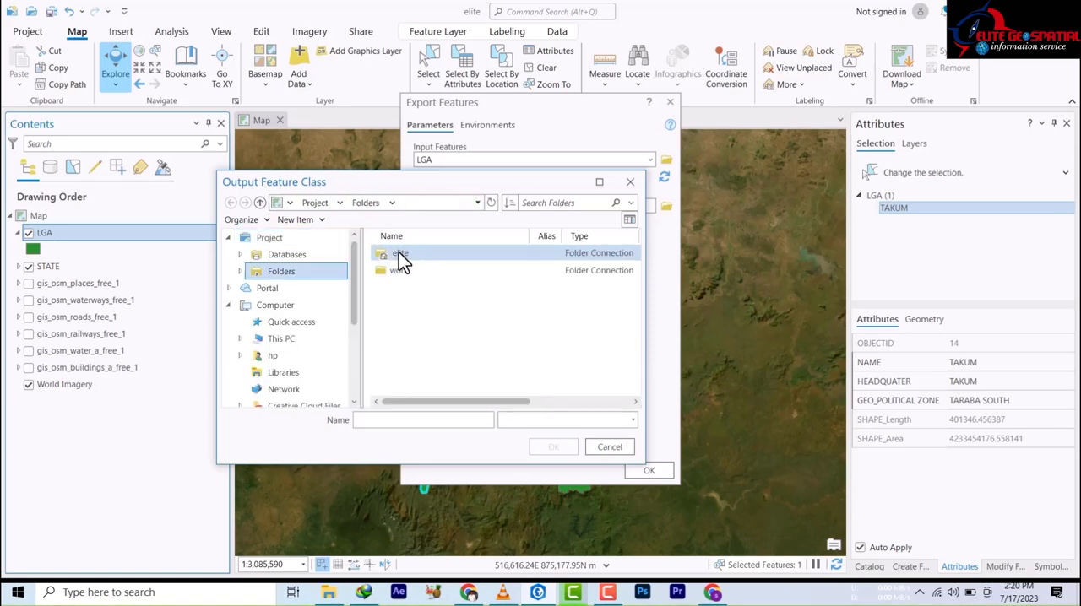
double_click(398, 254)
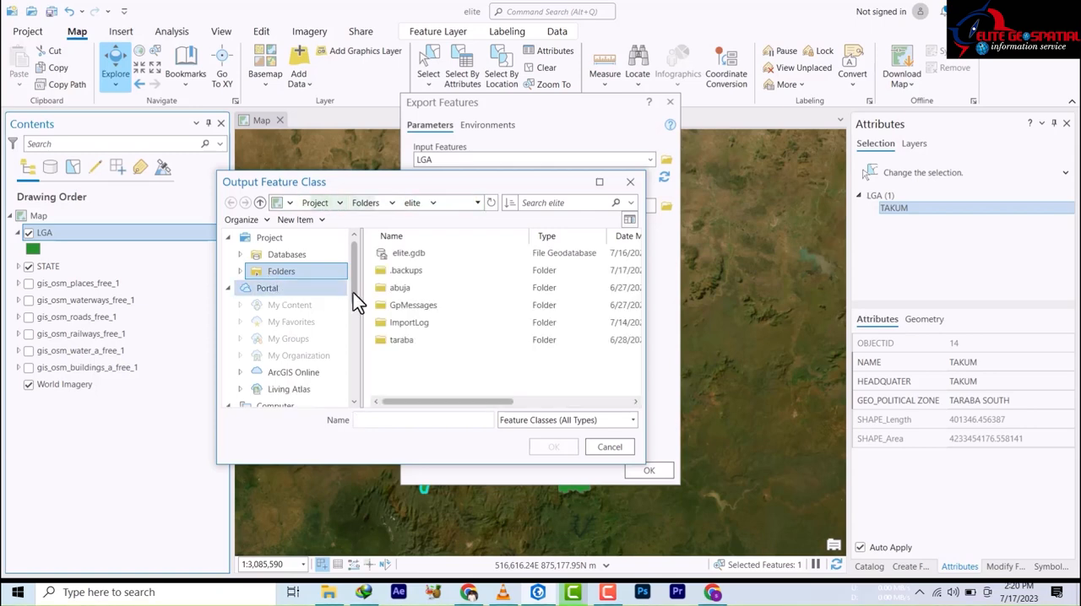
left_click(402, 340)
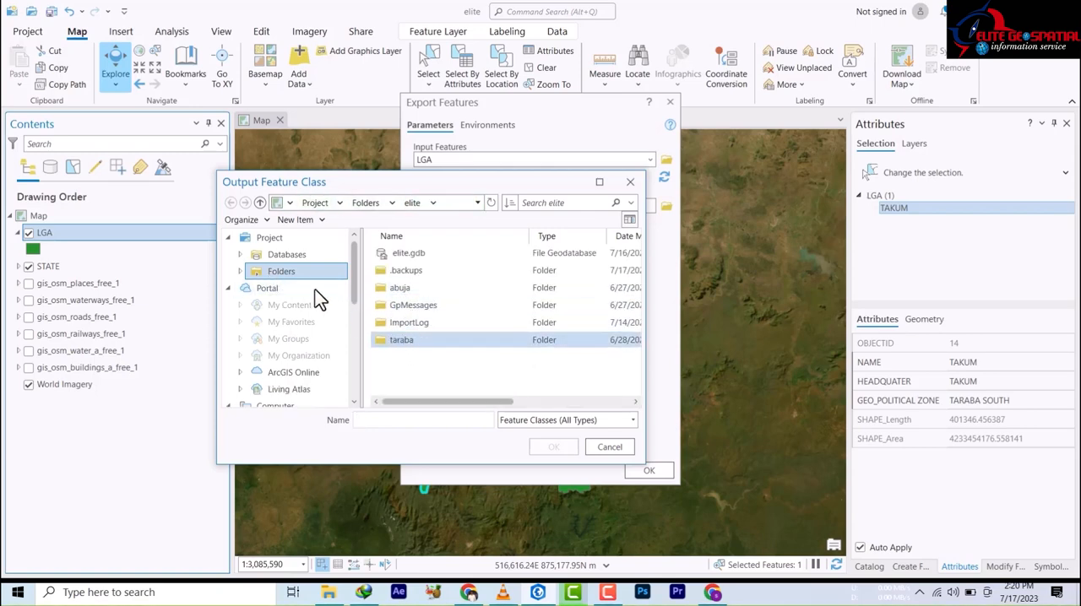
double_click(402, 340)
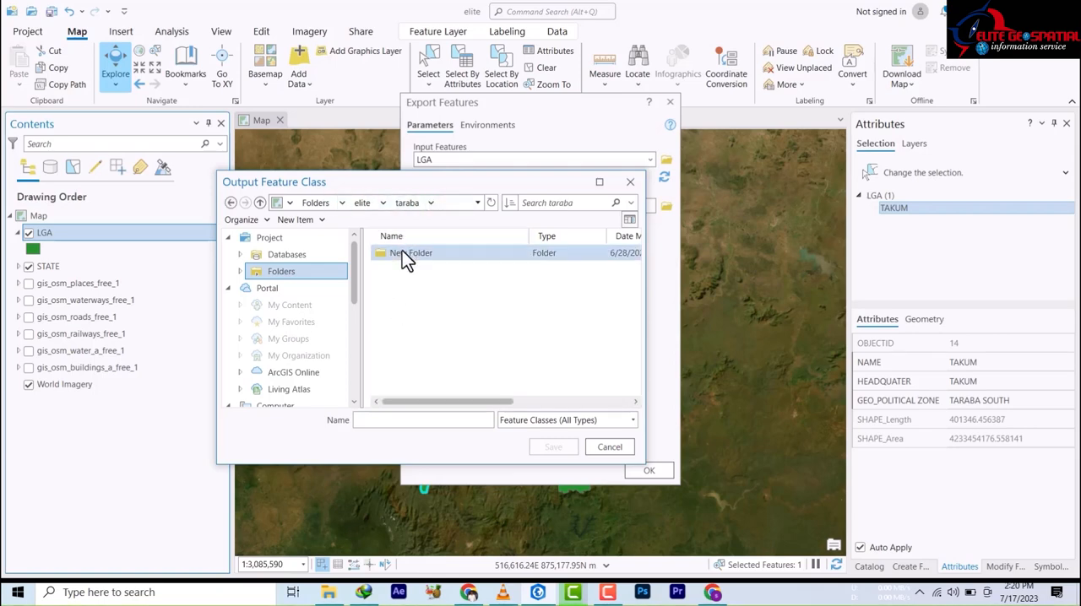
double_click(412, 254)
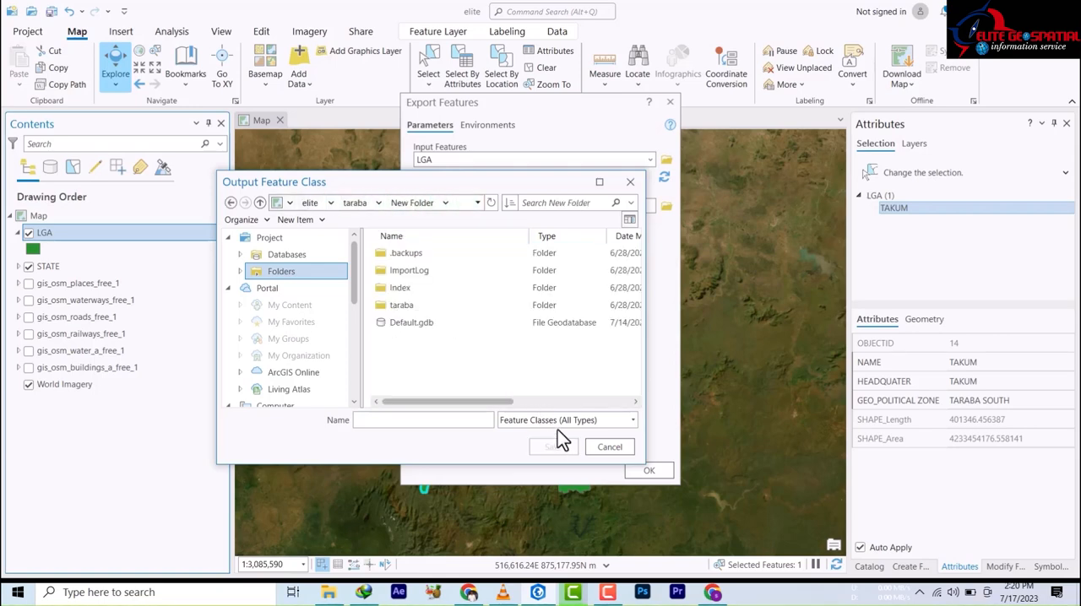
- Name the output feature class takum.shp, save it and run the Takum export
left_click(632, 419)
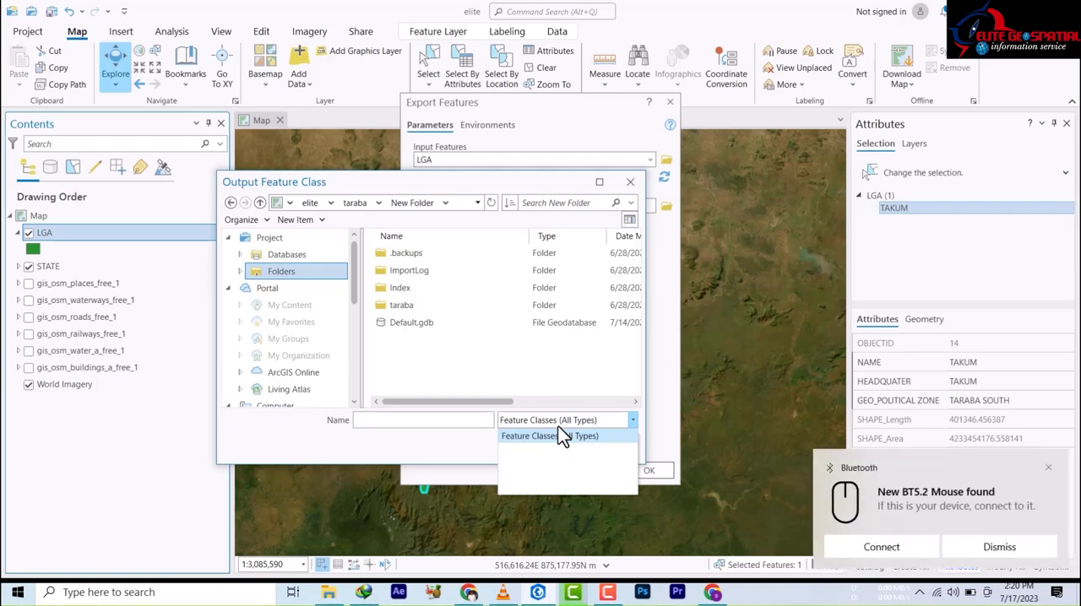
left_click(560, 435)
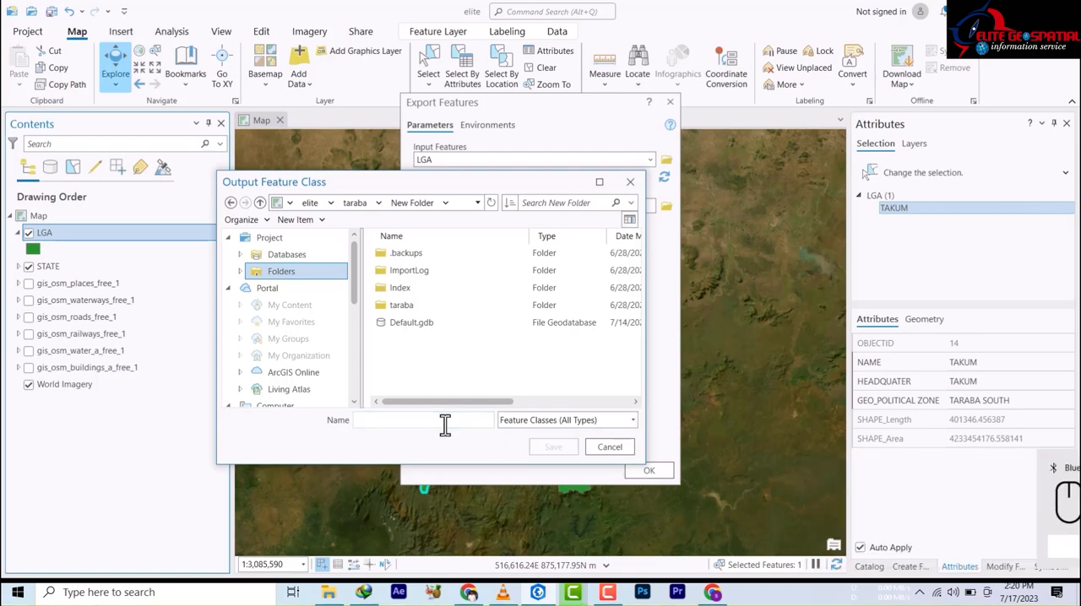
left_click(422, 419)
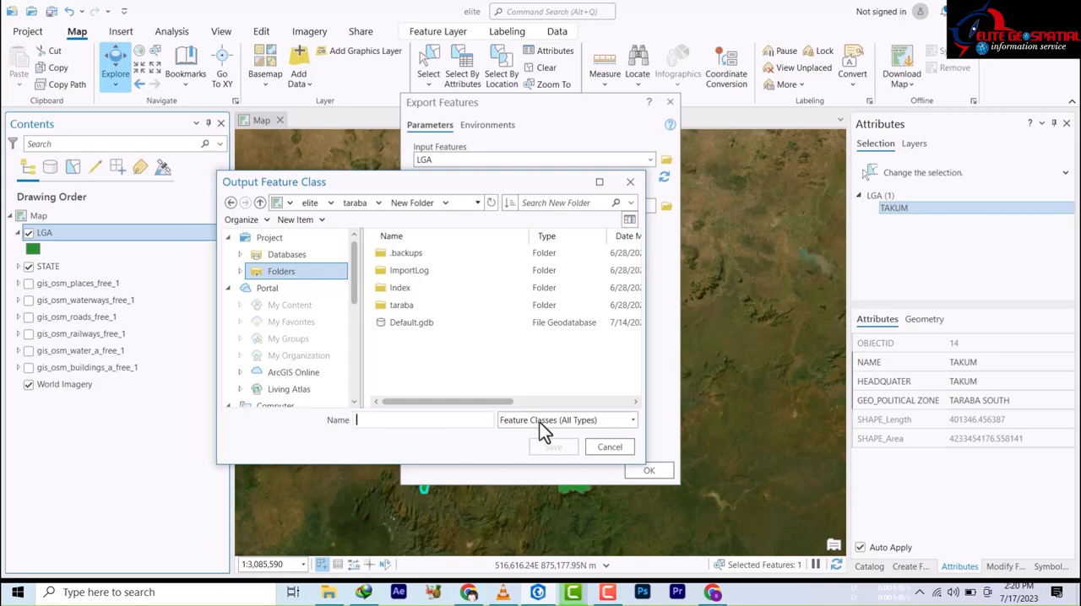
left_click(632, 419)
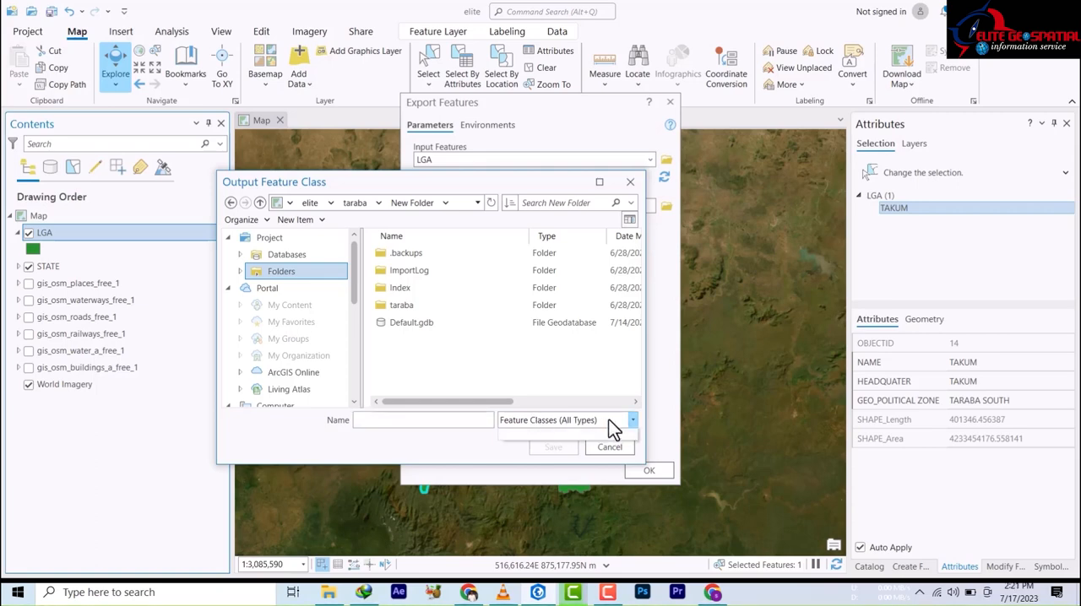
left_click(423, 419)
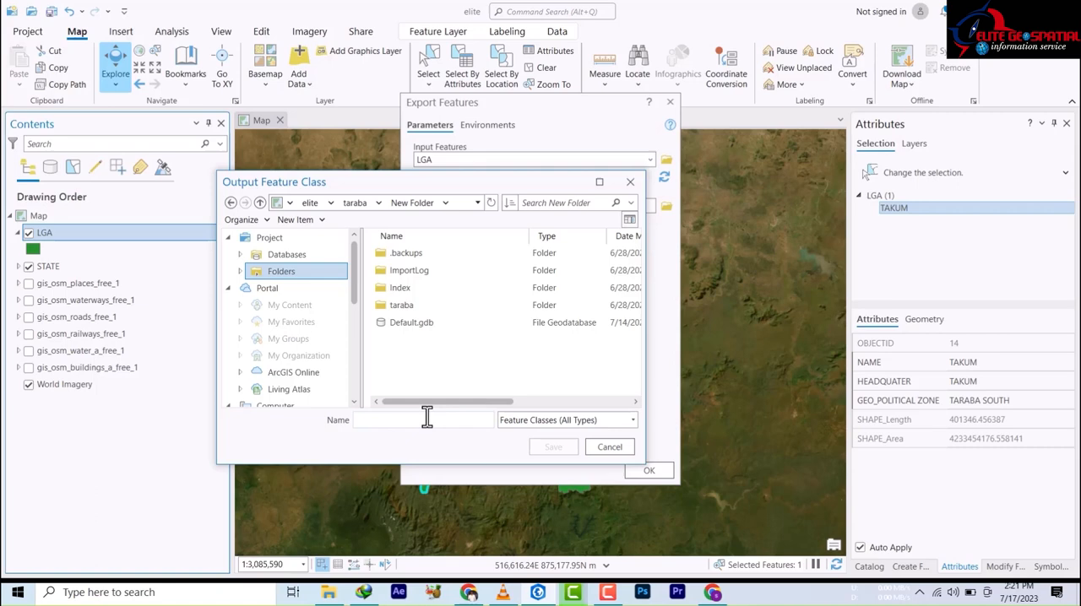
left_click(413, 419)
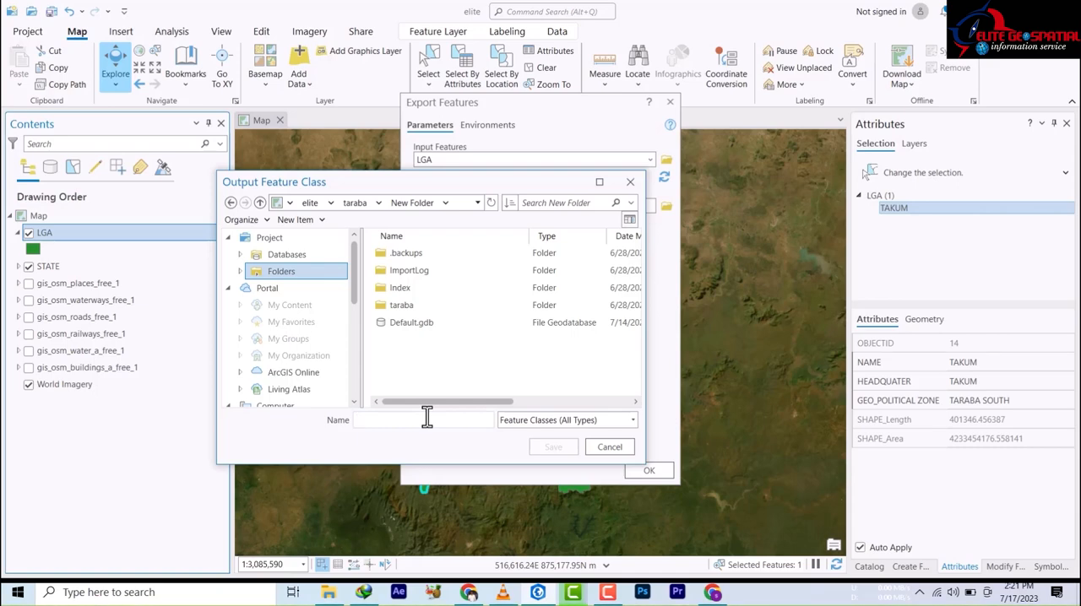
left_click(410, 321)
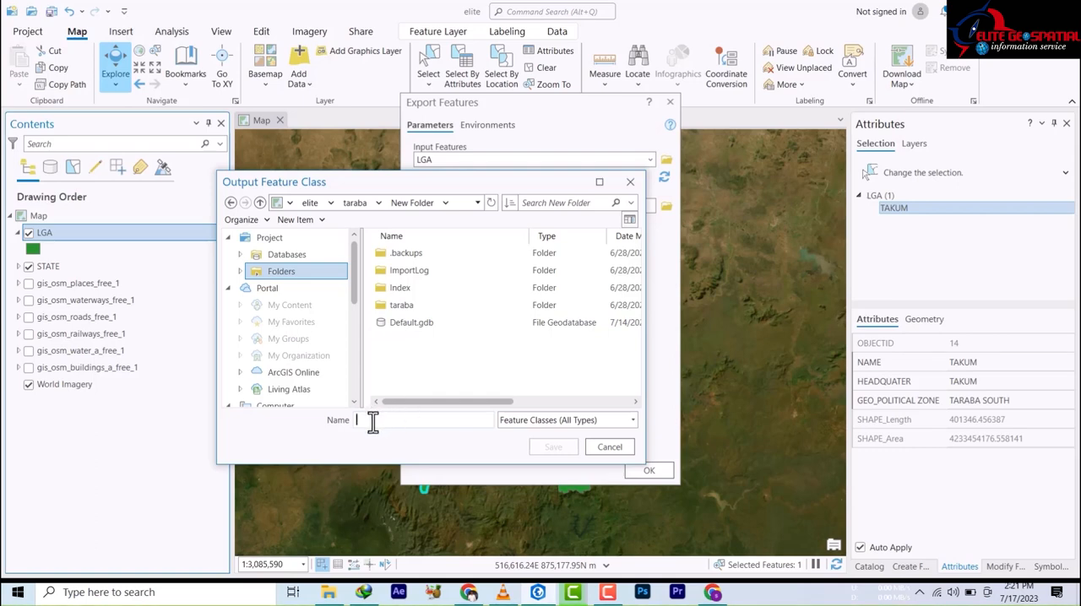
type("takum")
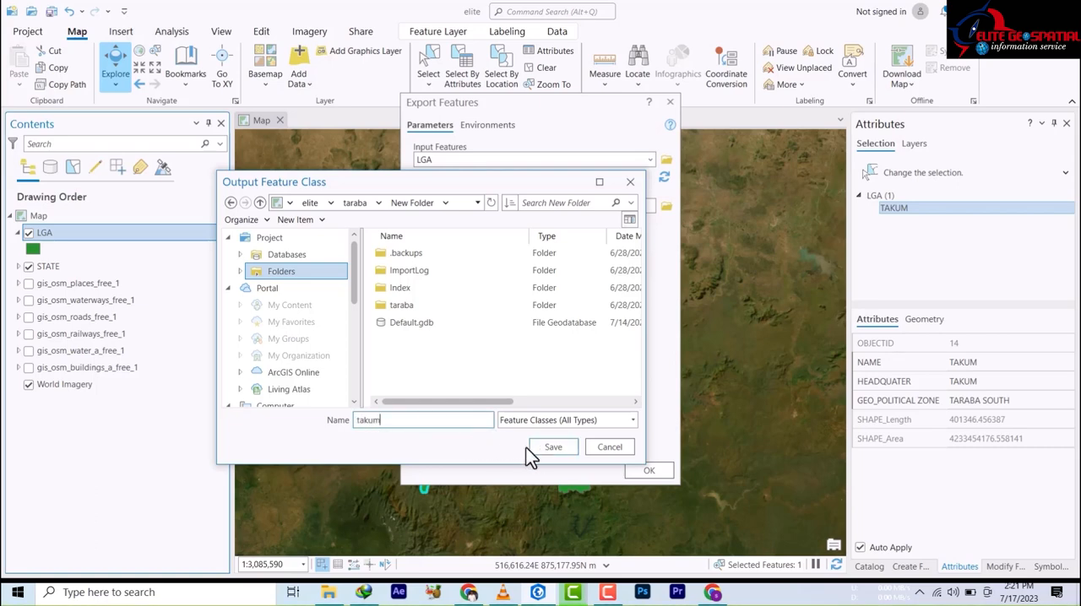
left_click(552, 446)
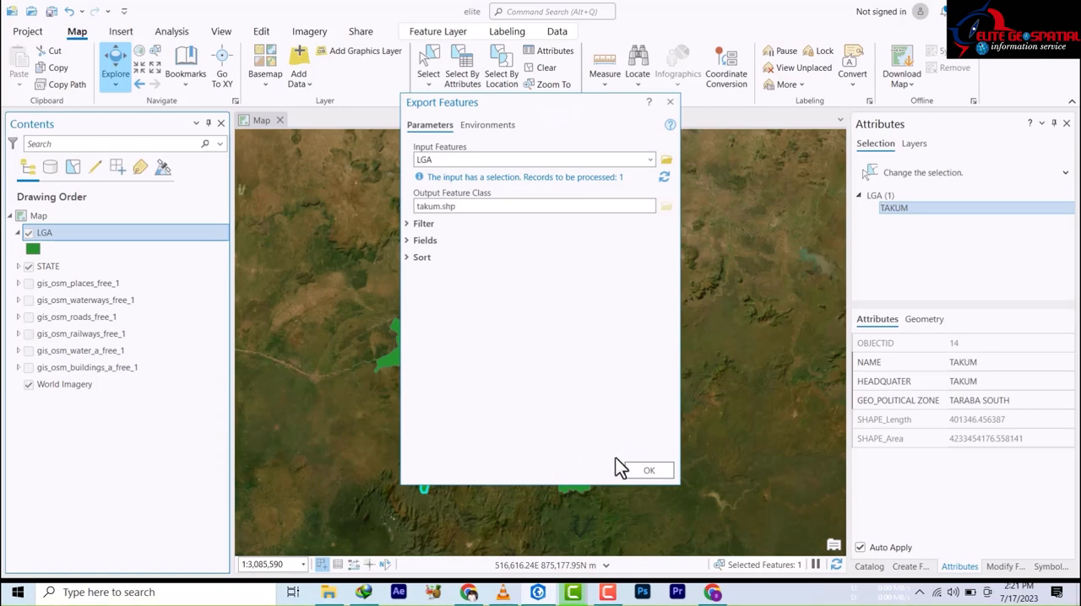
left_click(648, 469)
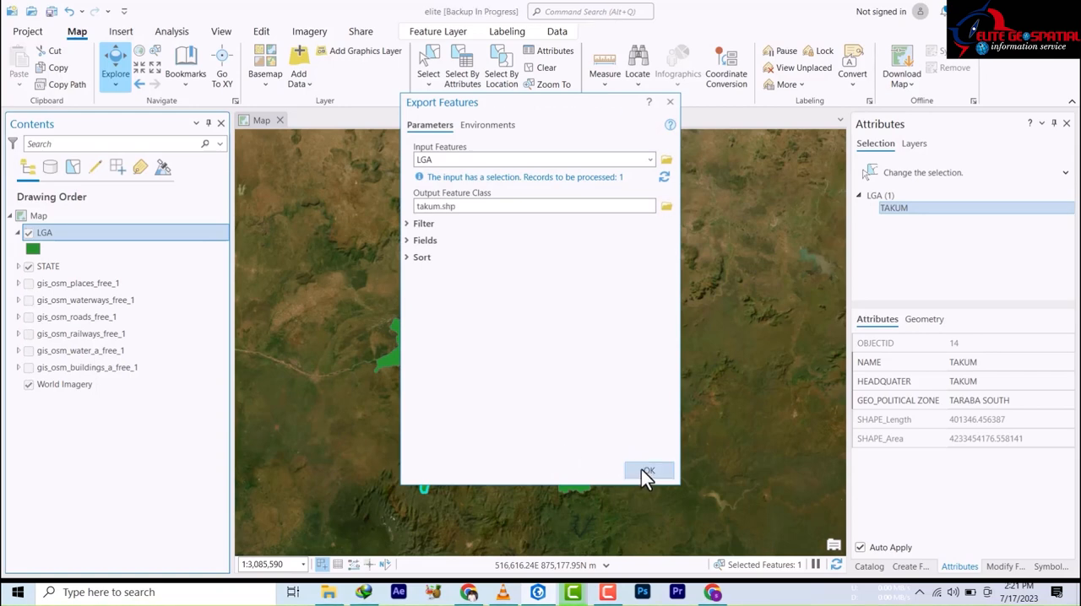
- Let Export Features finish so the new takum layer is added and drawn on the map
left_click(649, 470)
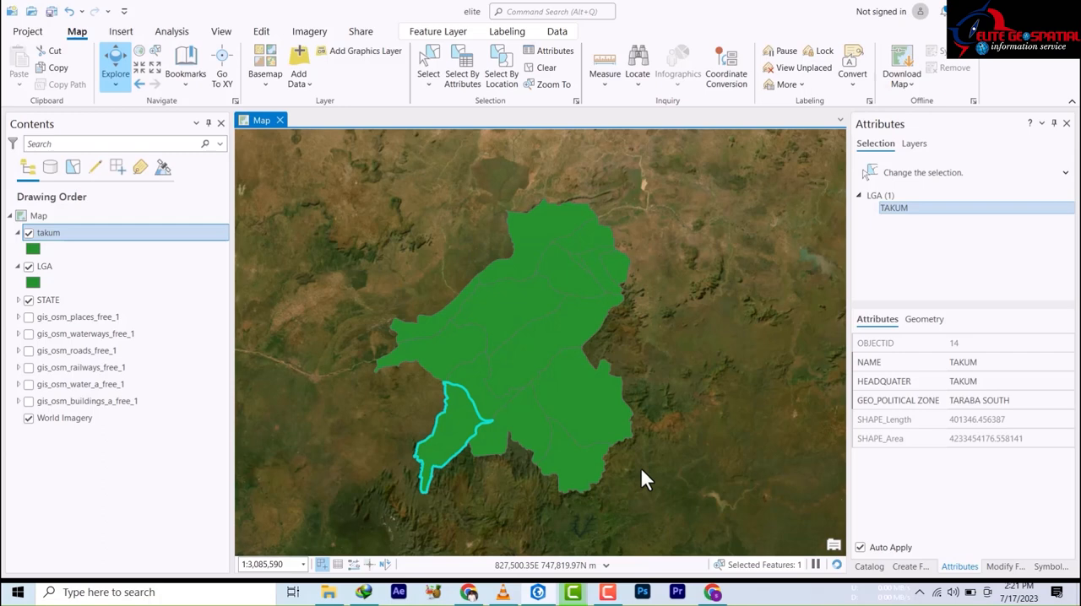
mouse_move(8, 295)
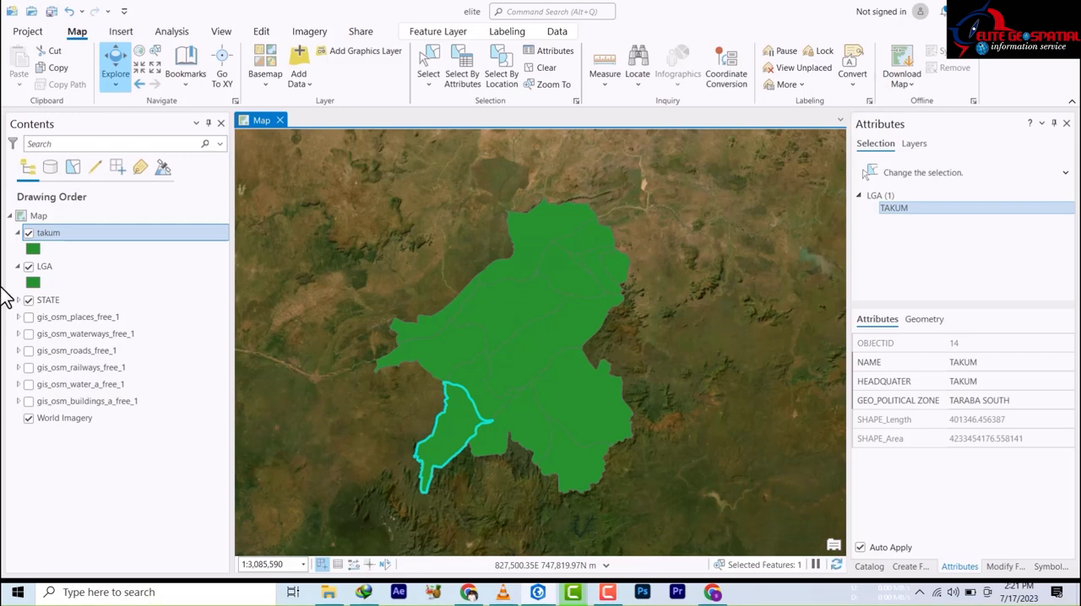
- Toggle LGA and STATE visibility to view takum alone, leaving STATE hidden and LGA on
left_click(29, 267)
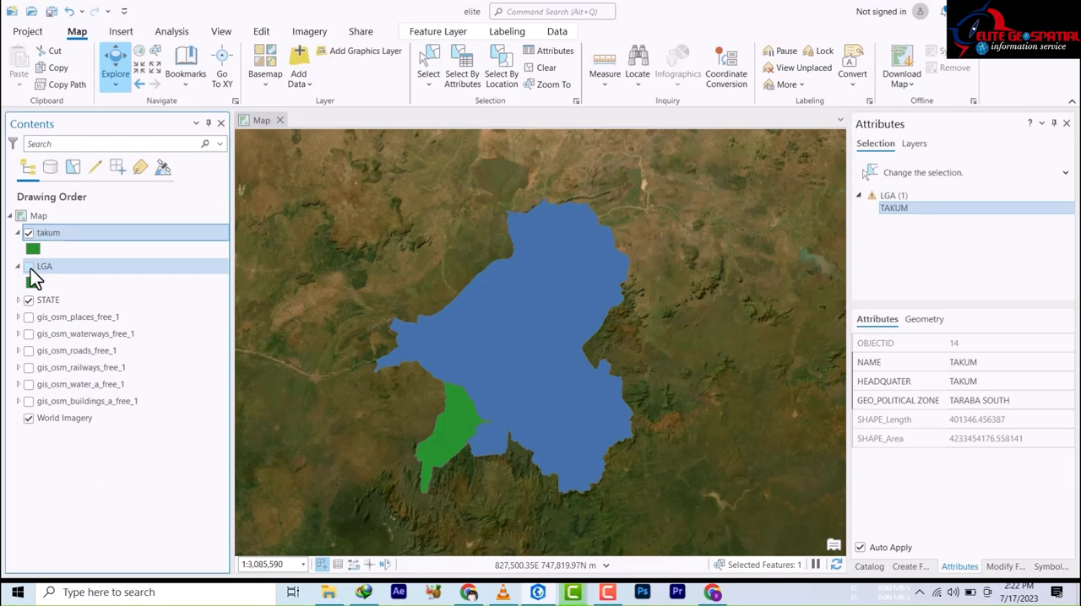
left_click(29, 267)
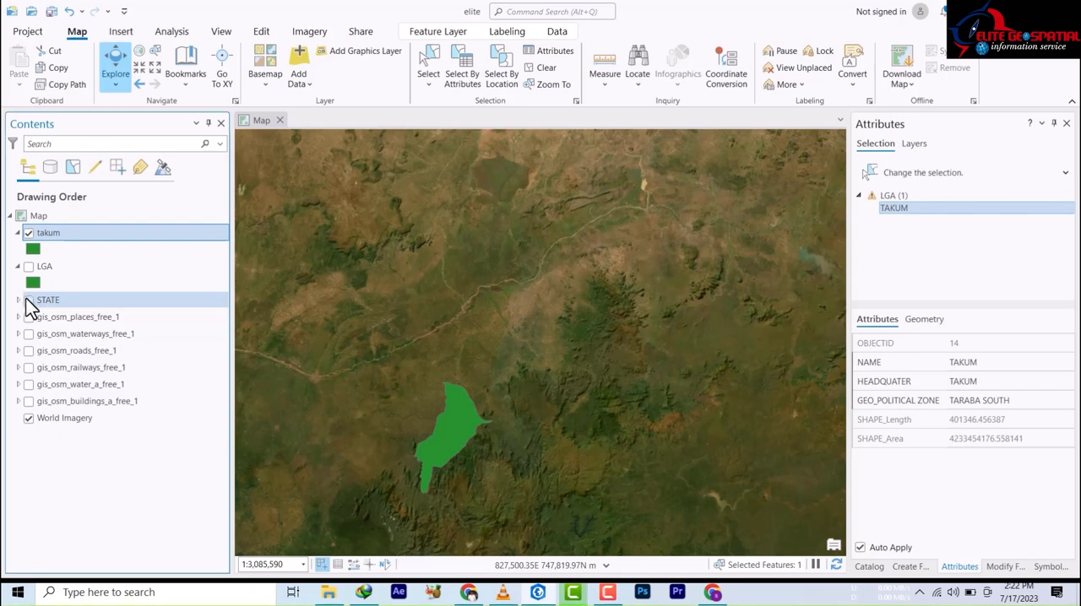
left_click(17, 267)
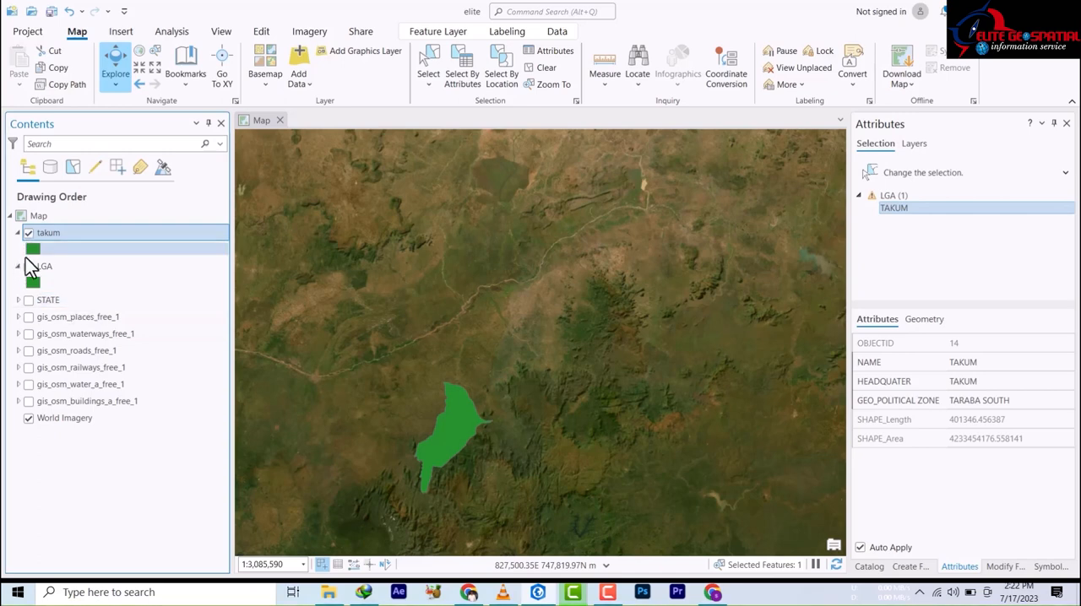
left_click(28, 267)
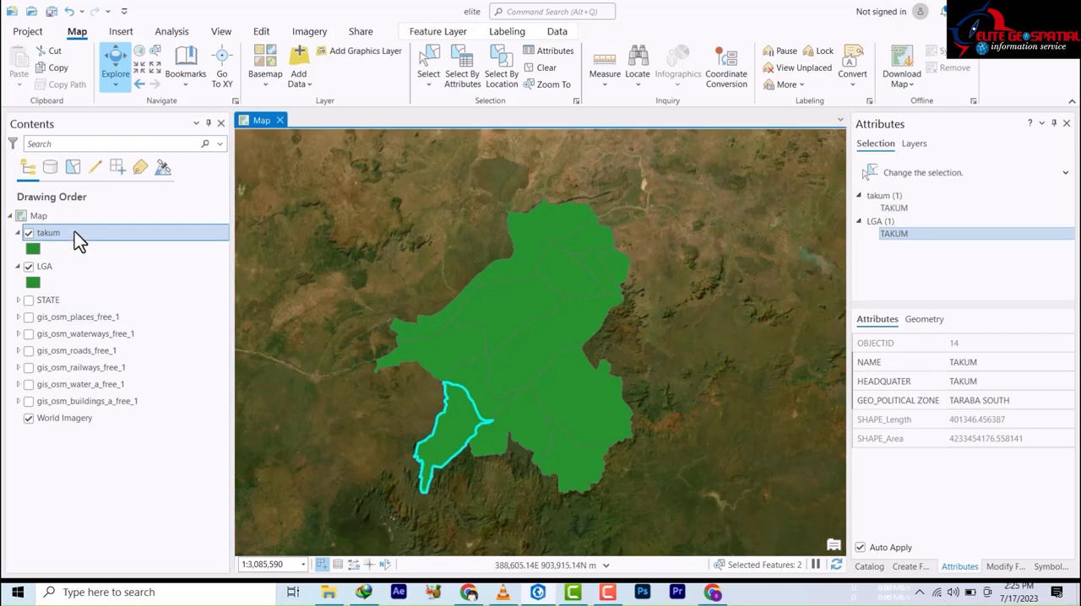
left_click(44, 267)
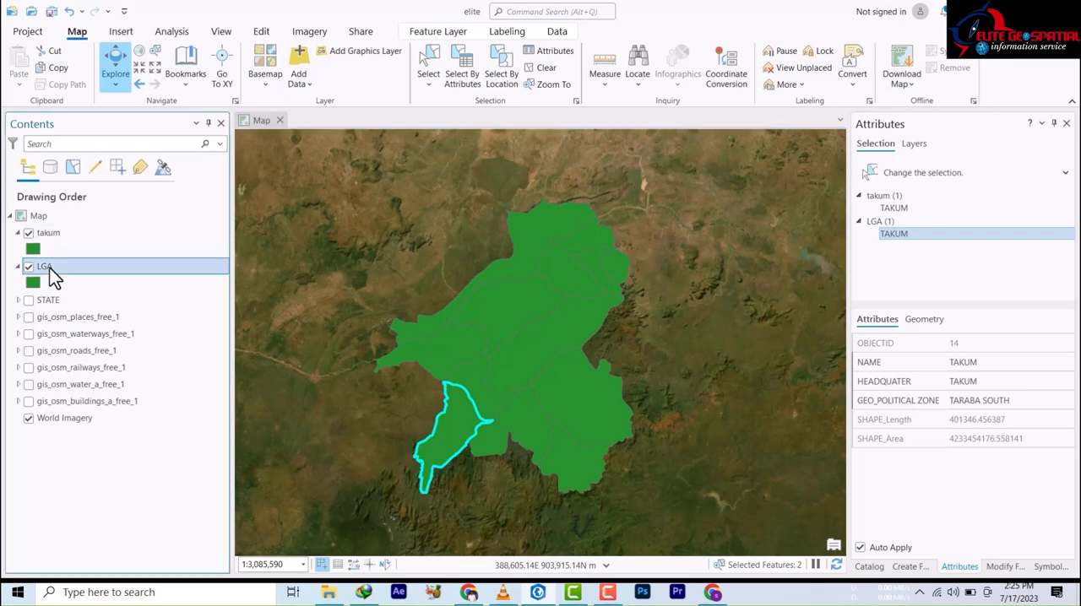
- Reopen the LGA attribute table and clear the Takum selection
right_click(44, 266)
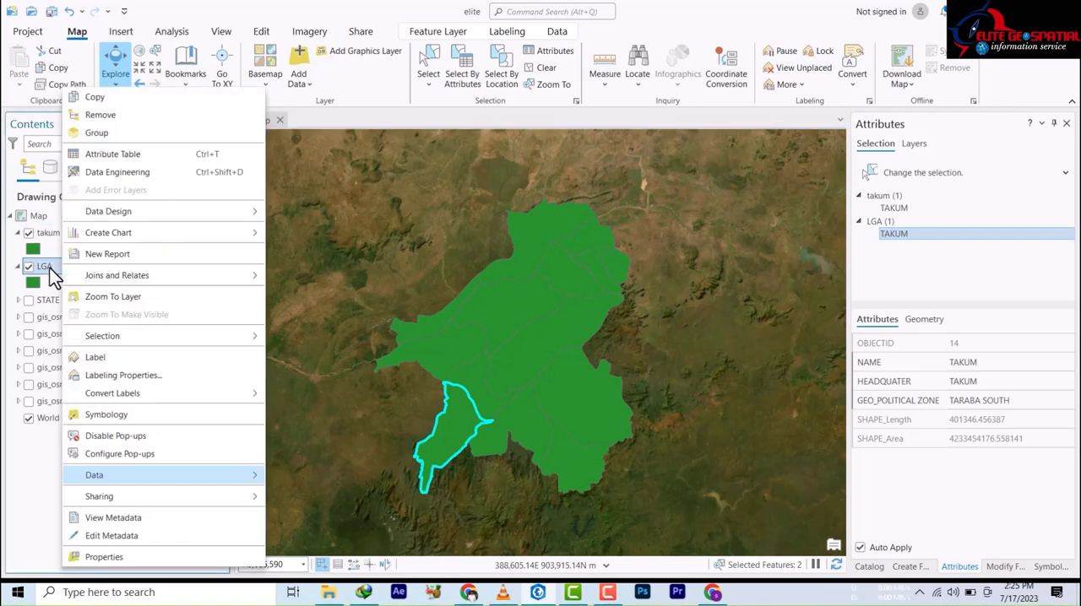
left_click(267, 307)
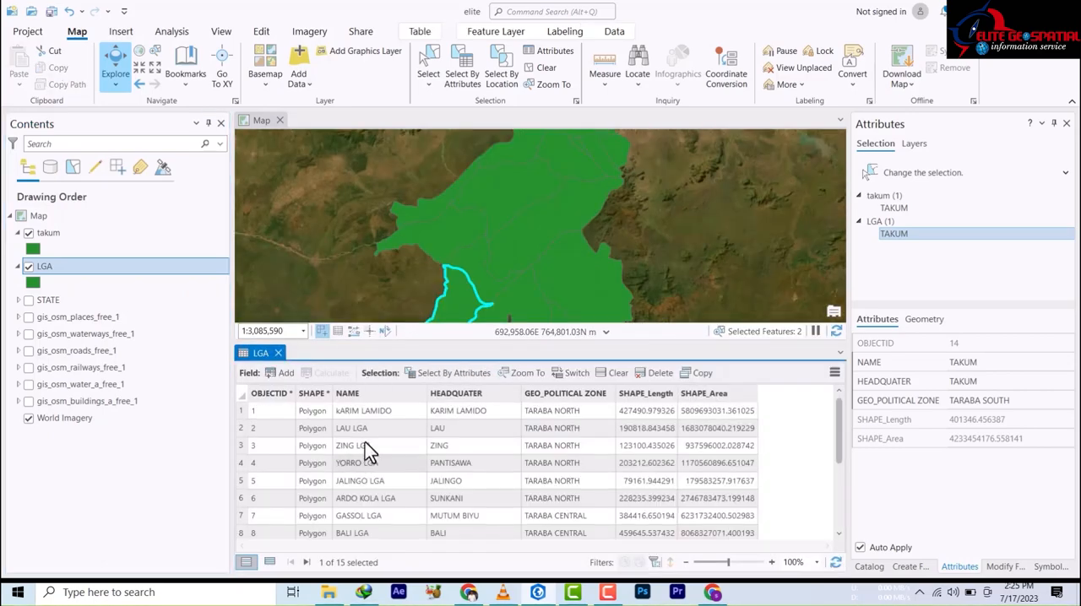
scroll("down", 3)
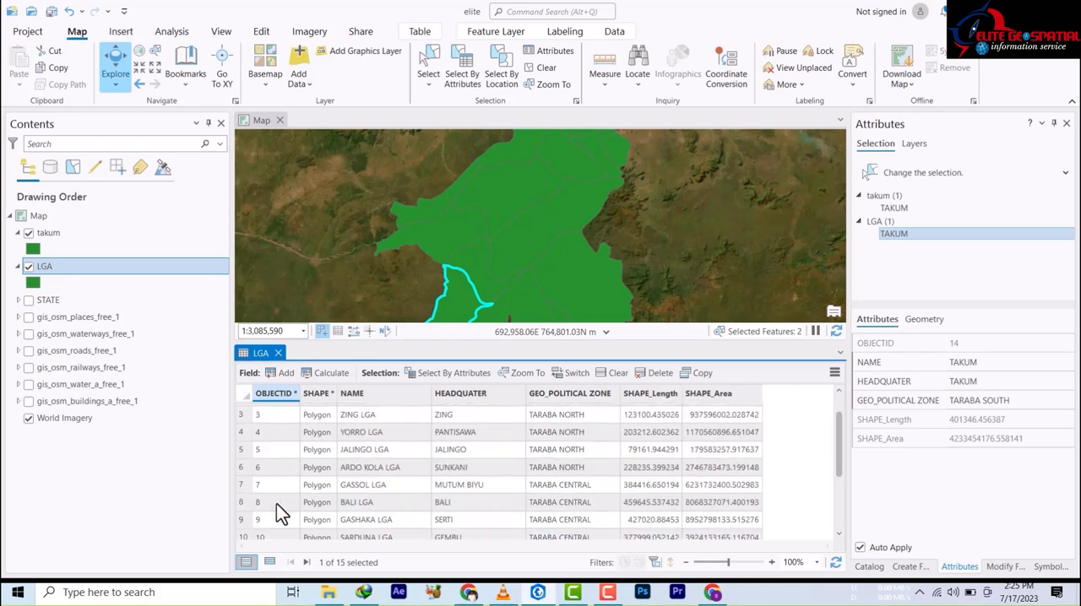
scroll("down", 3)
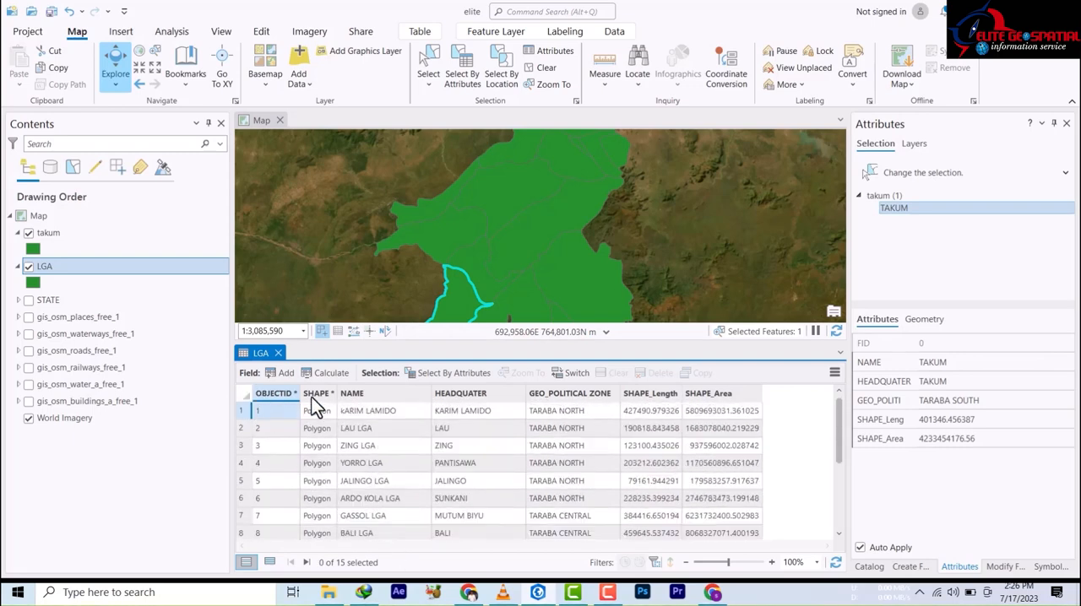
left_click(453, 373)
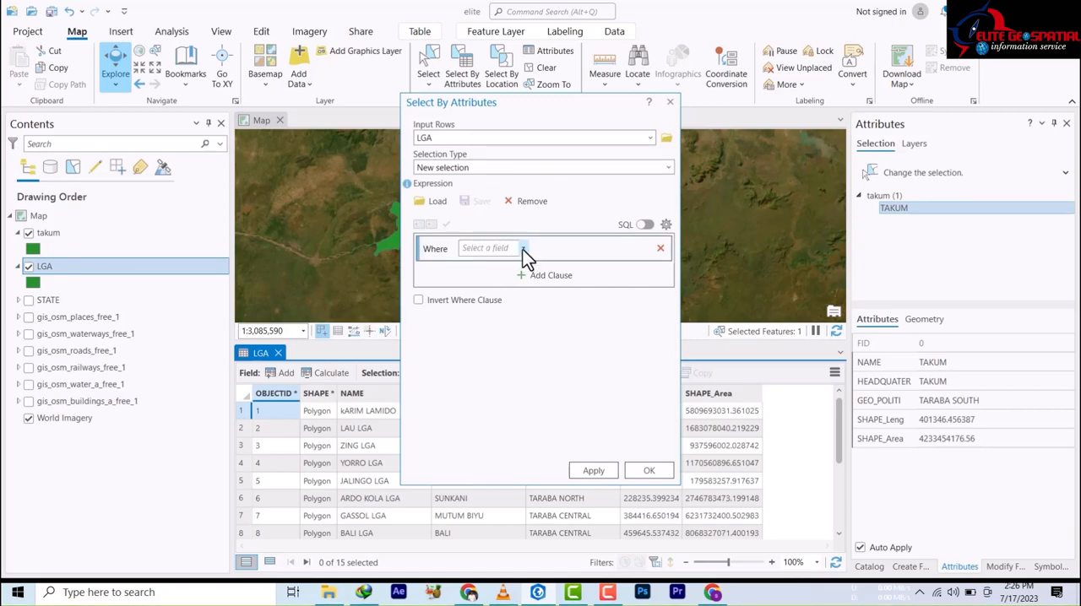
- Build the query GEO_POLITICAL ZONE contains TARABA CENTRAL and apply it
left_click(521, 246)
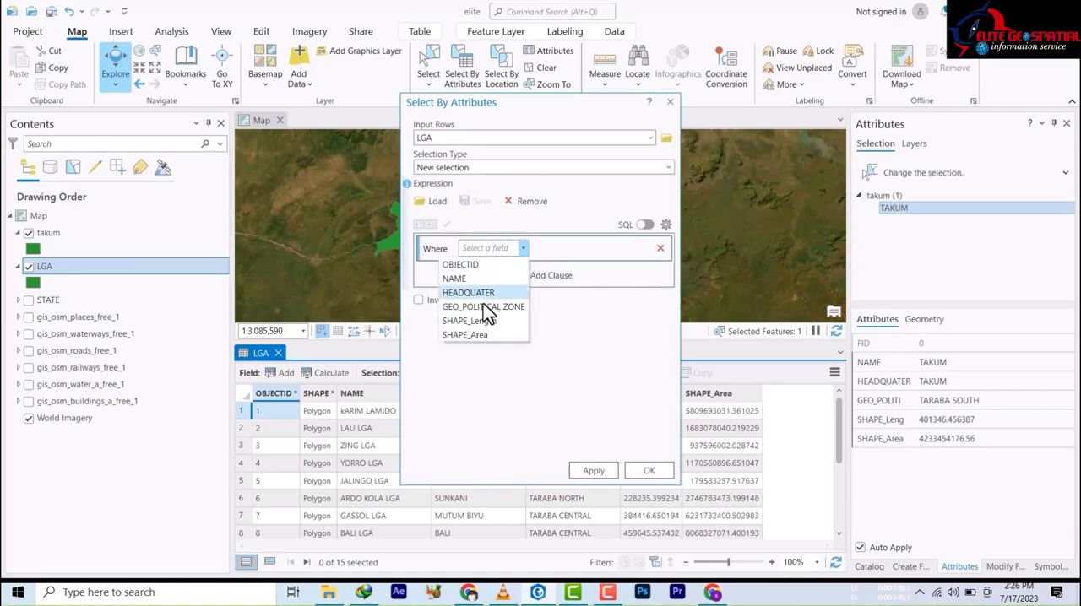
left_click(483, 308)
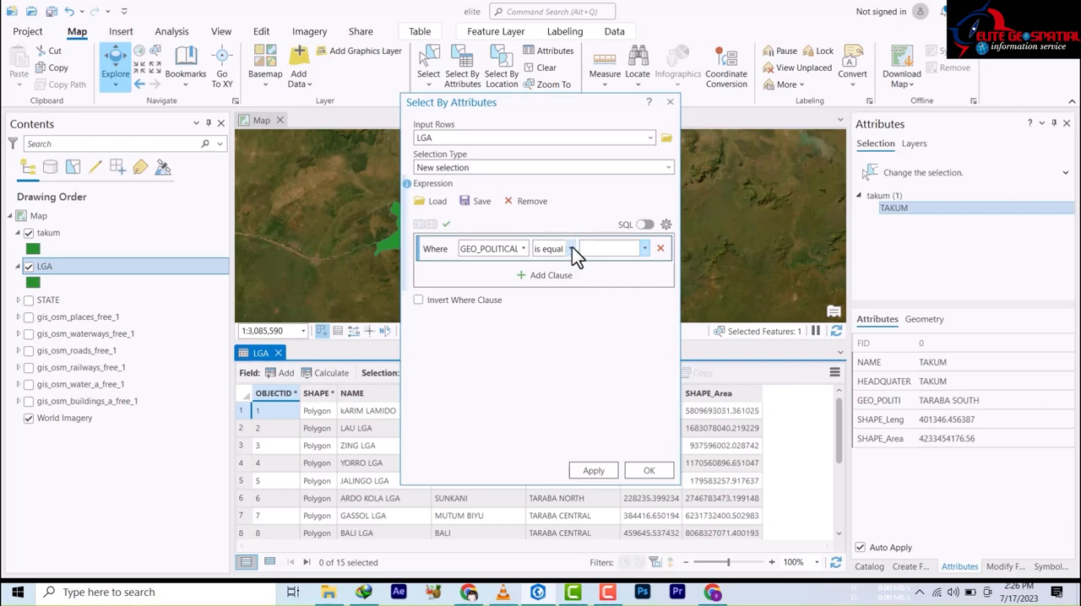
left_click(571, 248)
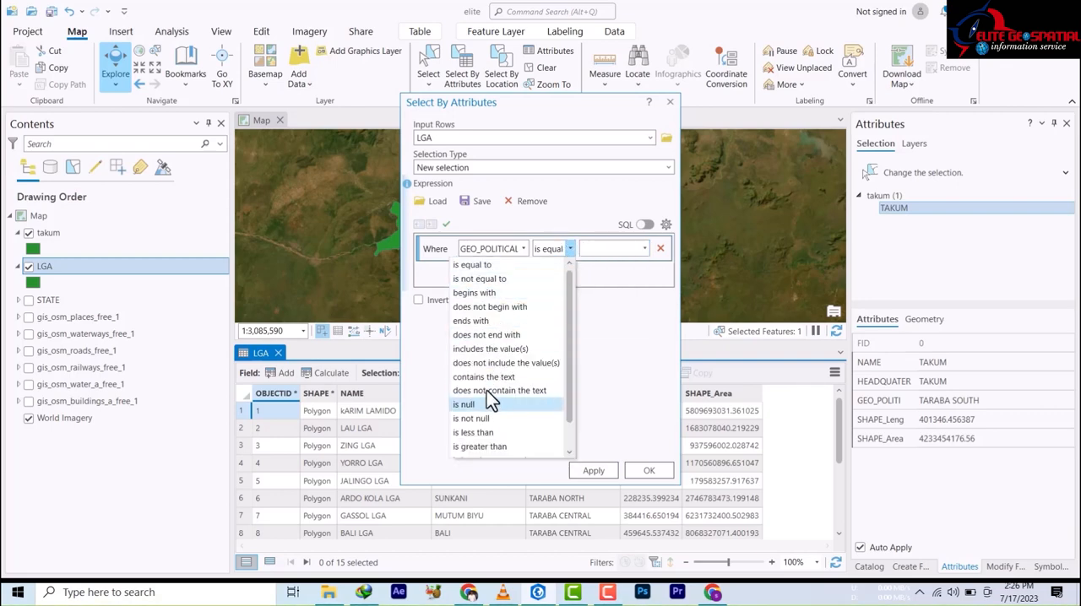
left_click(483, 377)
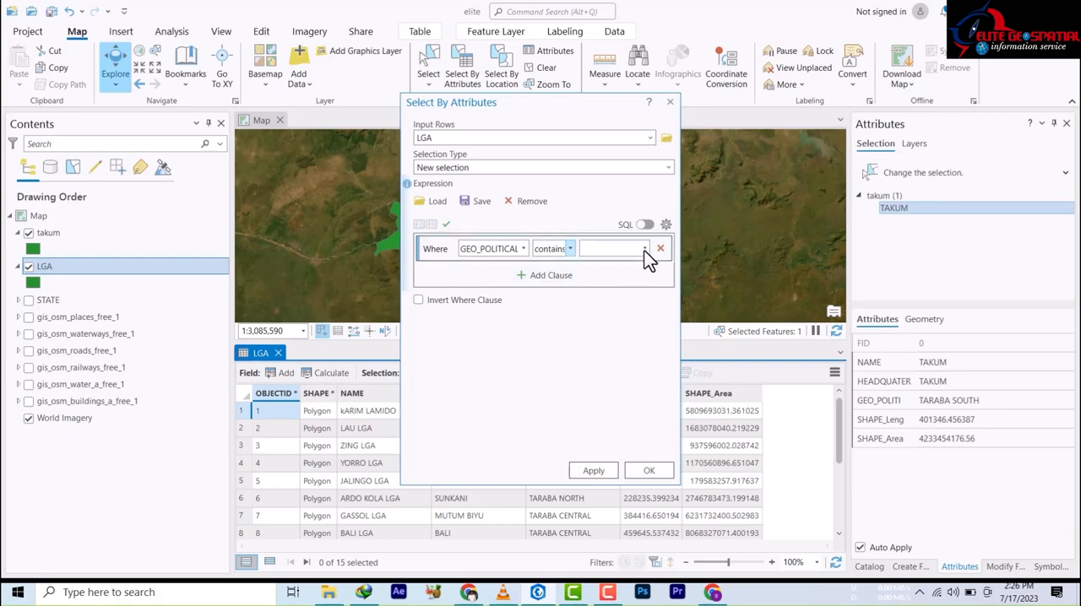
left_click(611, 248)
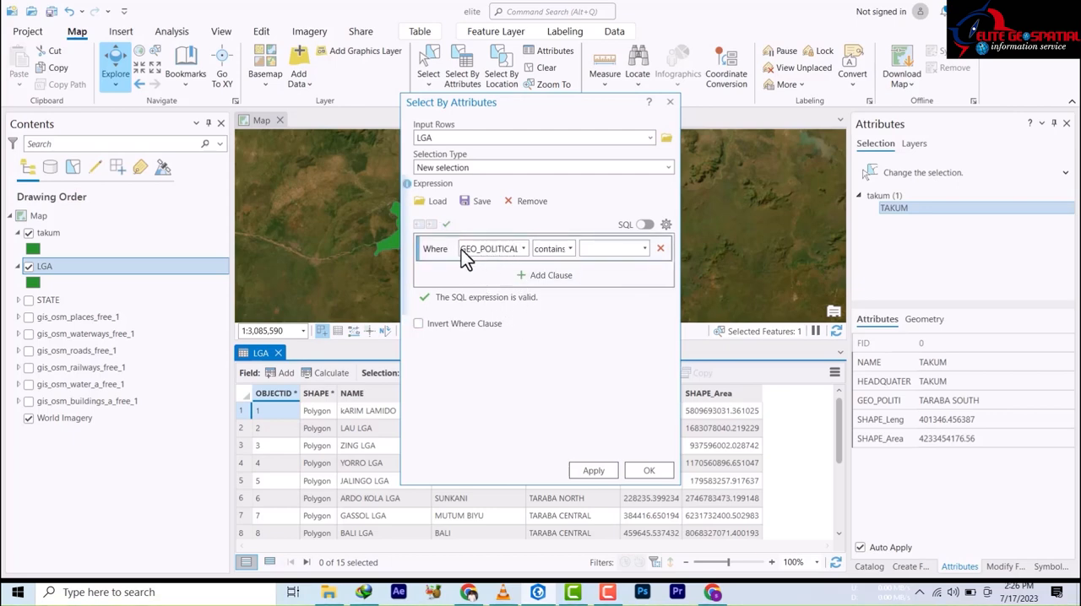
mouse_move(497, 248)
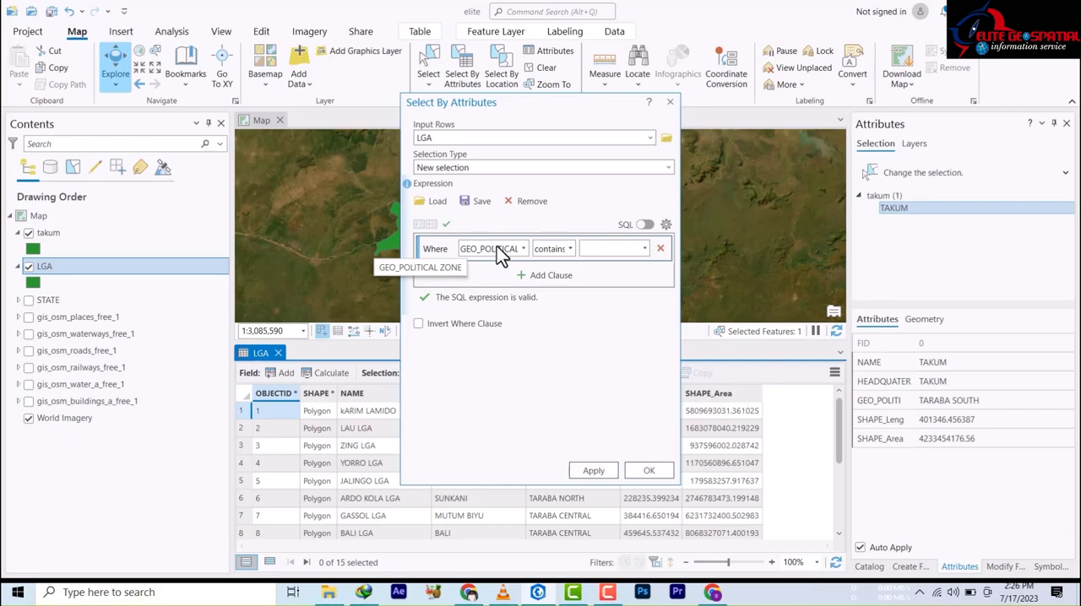
mouse_move(513, 262)
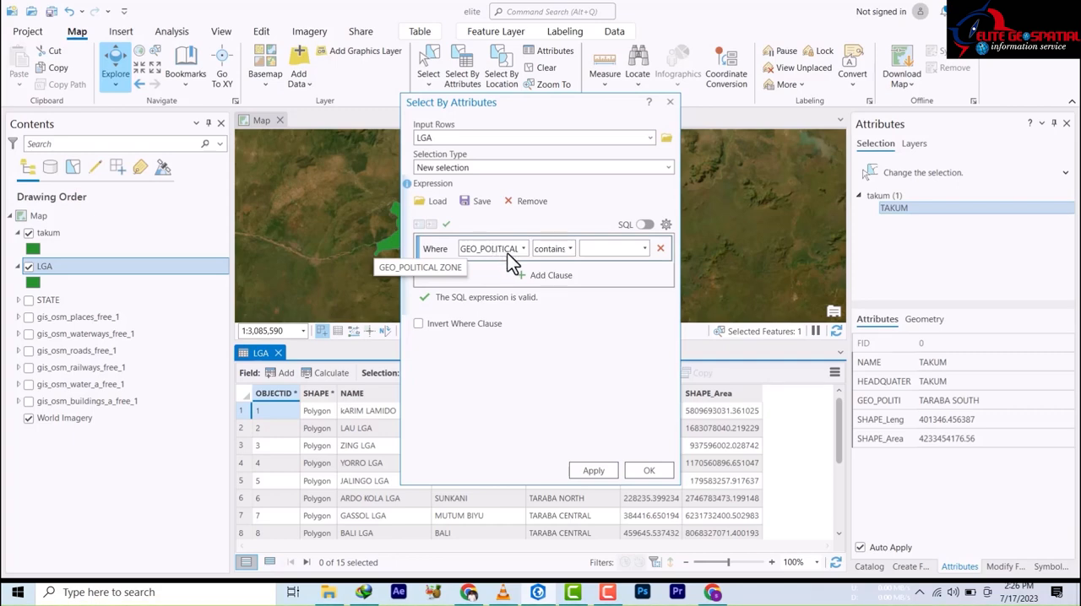
mouse_move(496, 230)
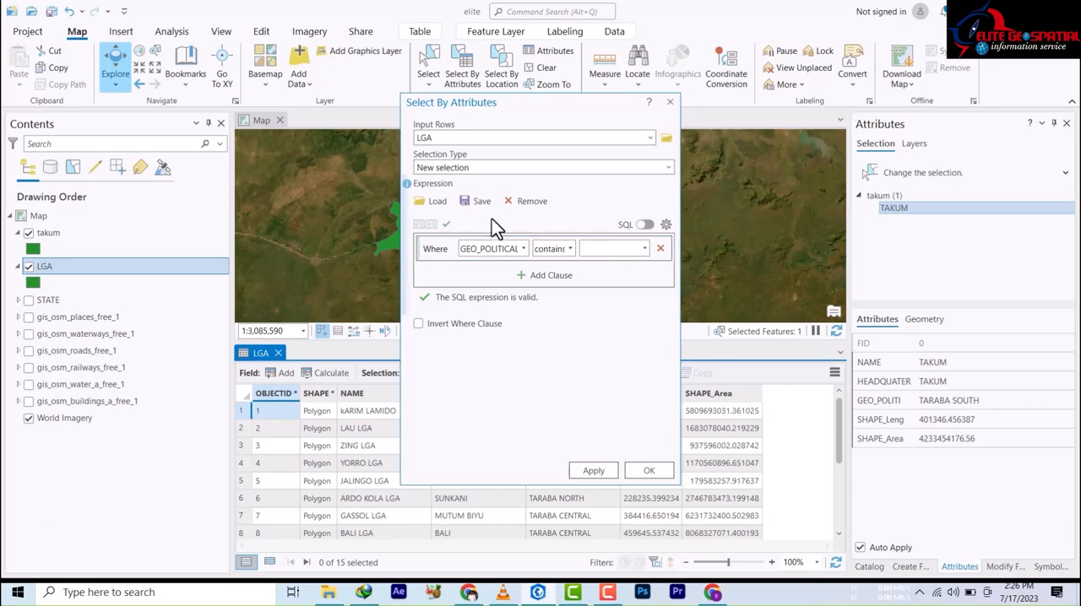
mouse_move(489, 234)
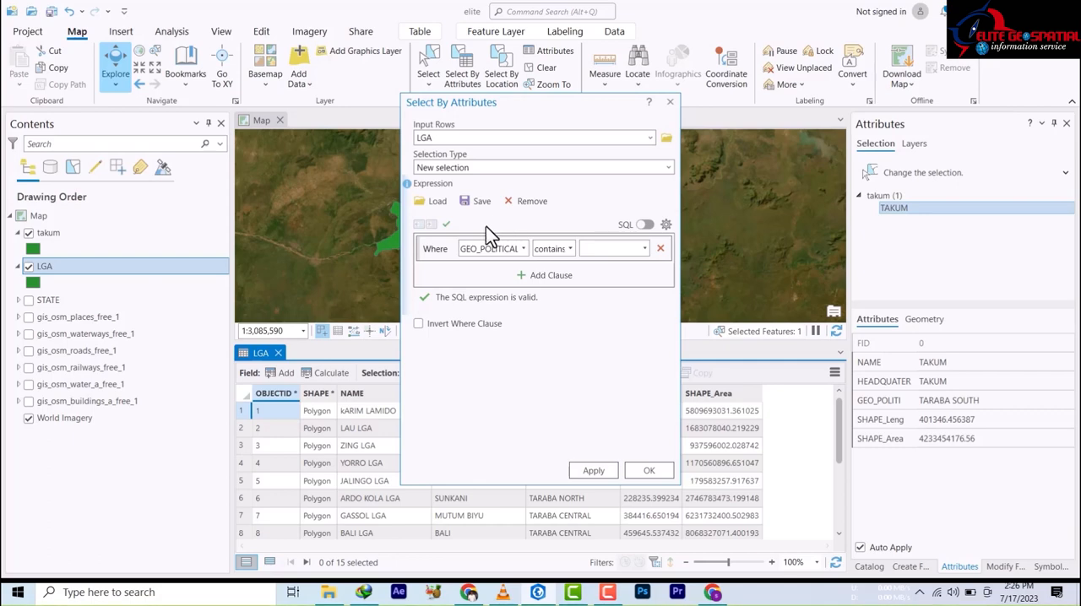
left_click(642, 248)
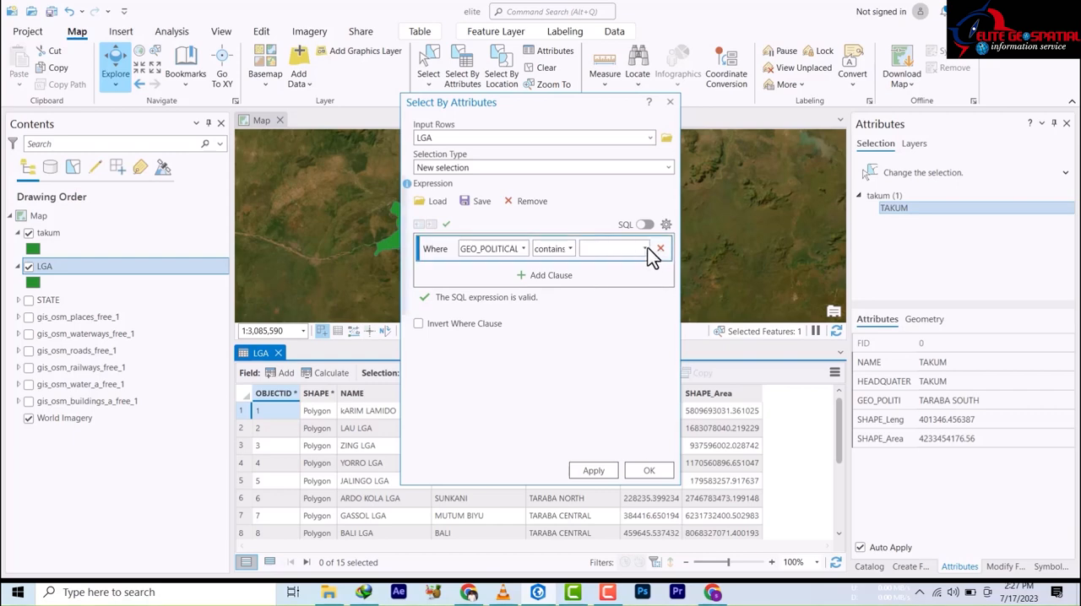
left_click(644, 249)
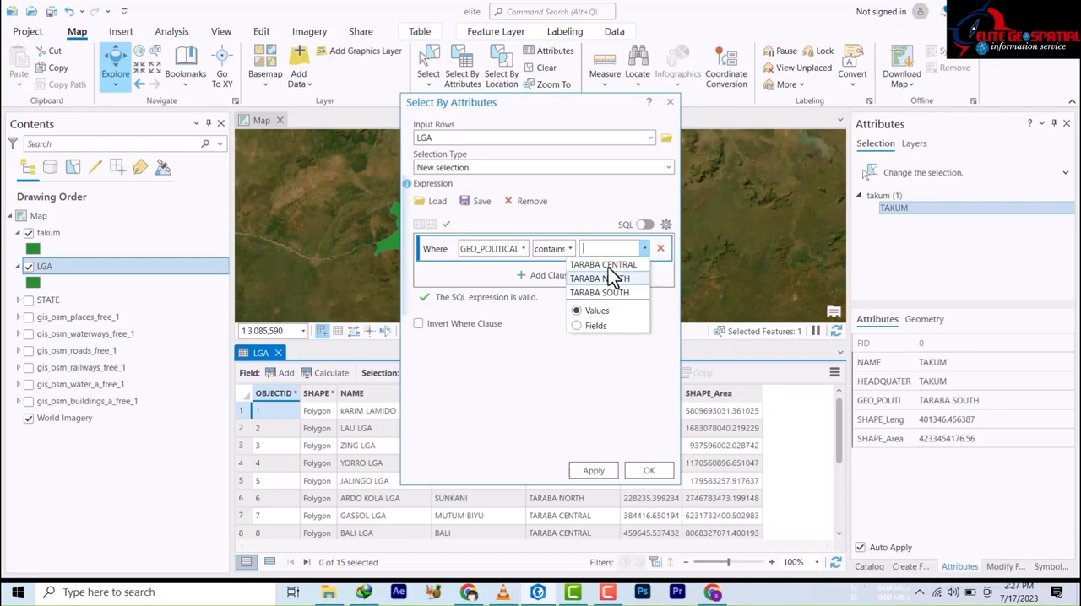
left_click(603, 264)
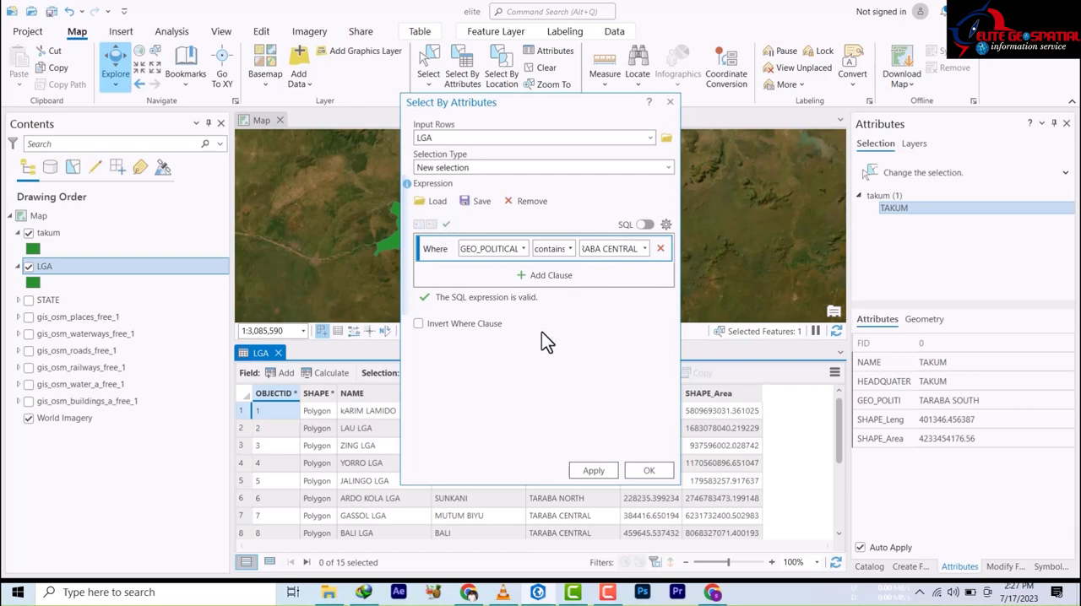
left_click(592, 470)
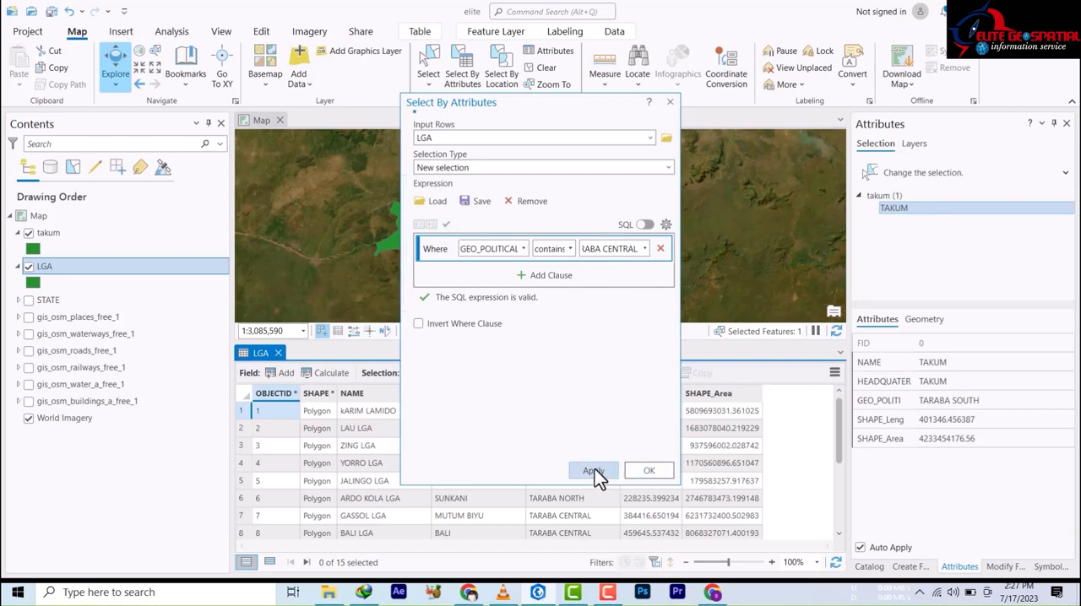
- Confirm the five Taraba Central LGAs are selected, then close the query and the LGA table
left_click(593, 469)
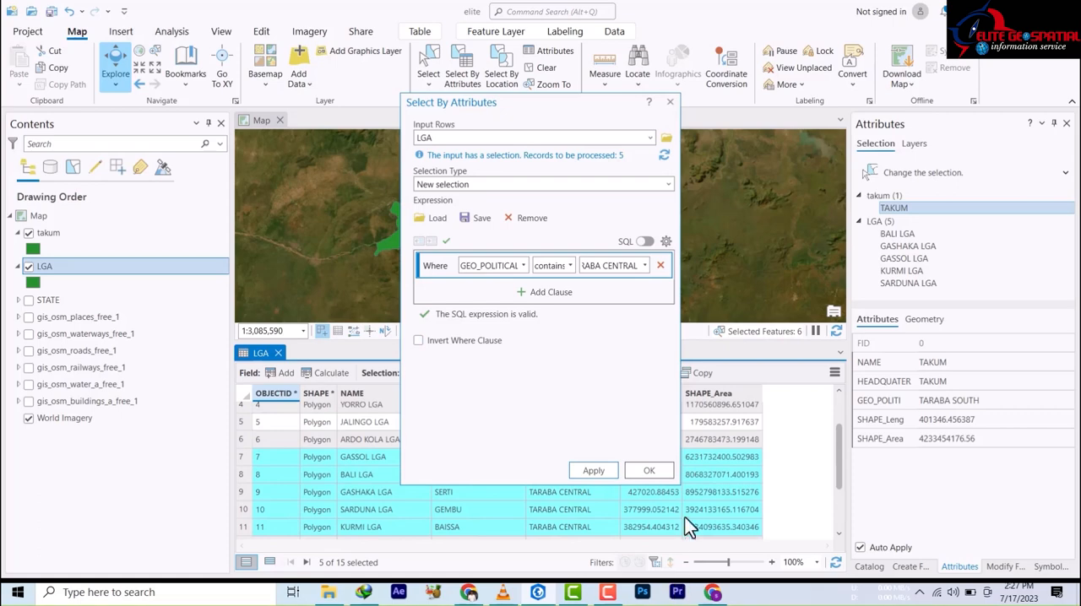
left_click(648, 469)
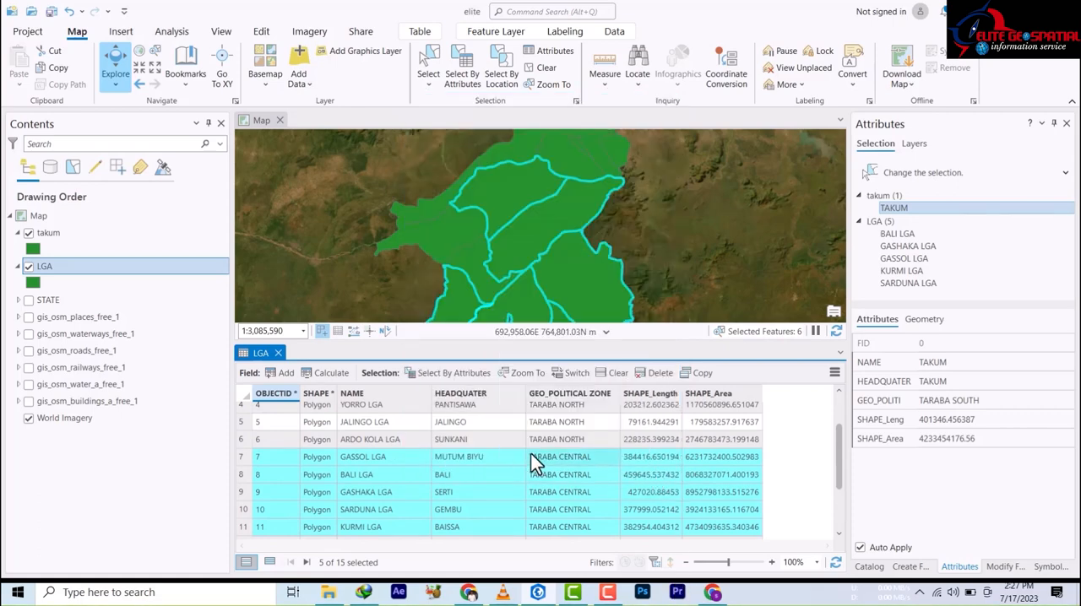
scroll("down", 3)
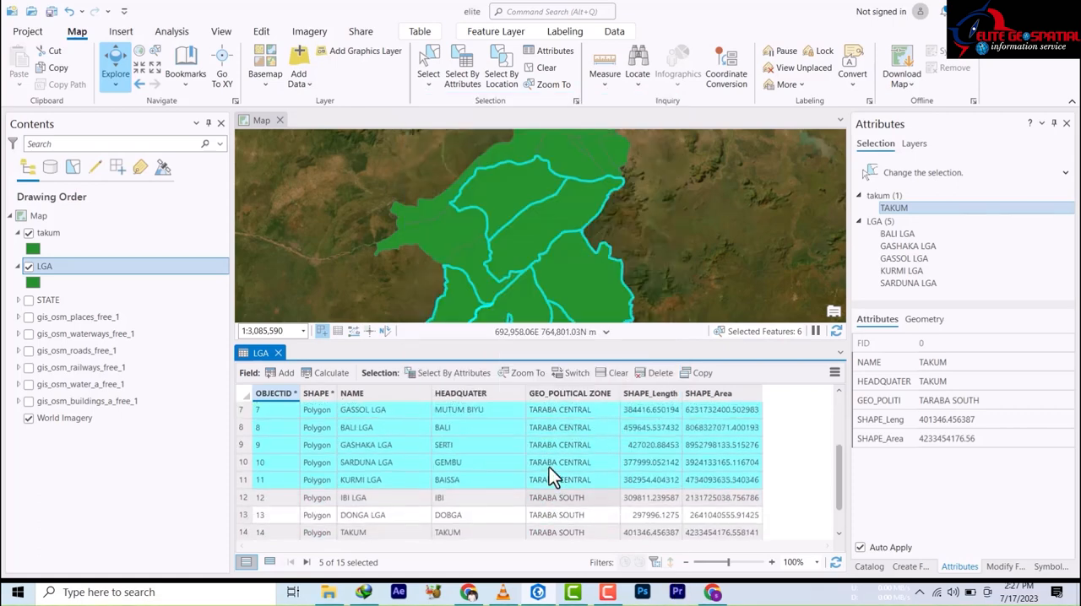
scroll("down", 3)
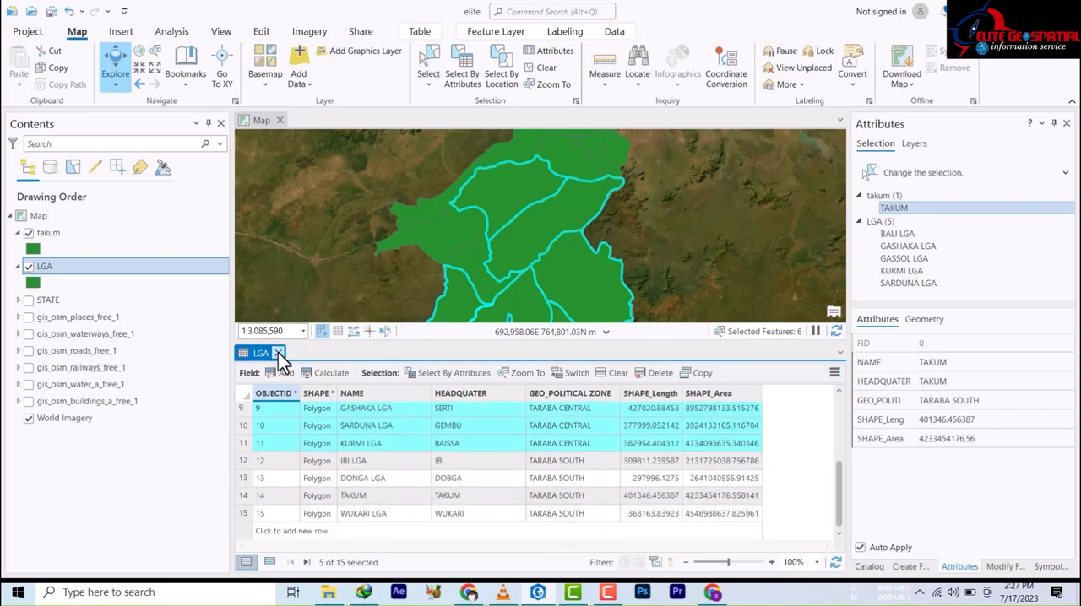
left_click(282, 353)
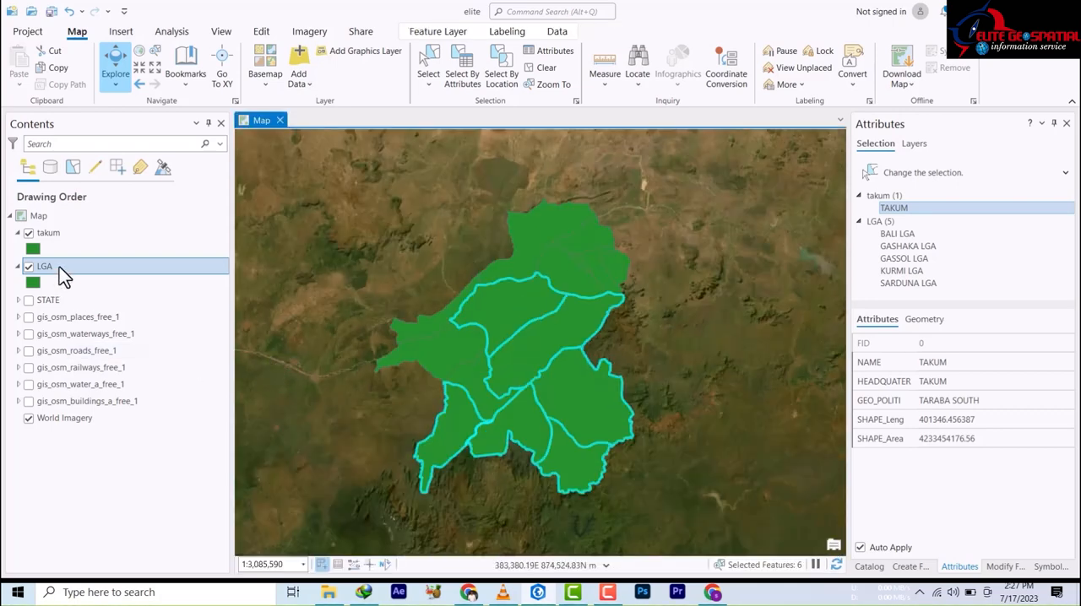
- Bring up Export Features for the LGA layer's five selected records
right_click(44, 266)
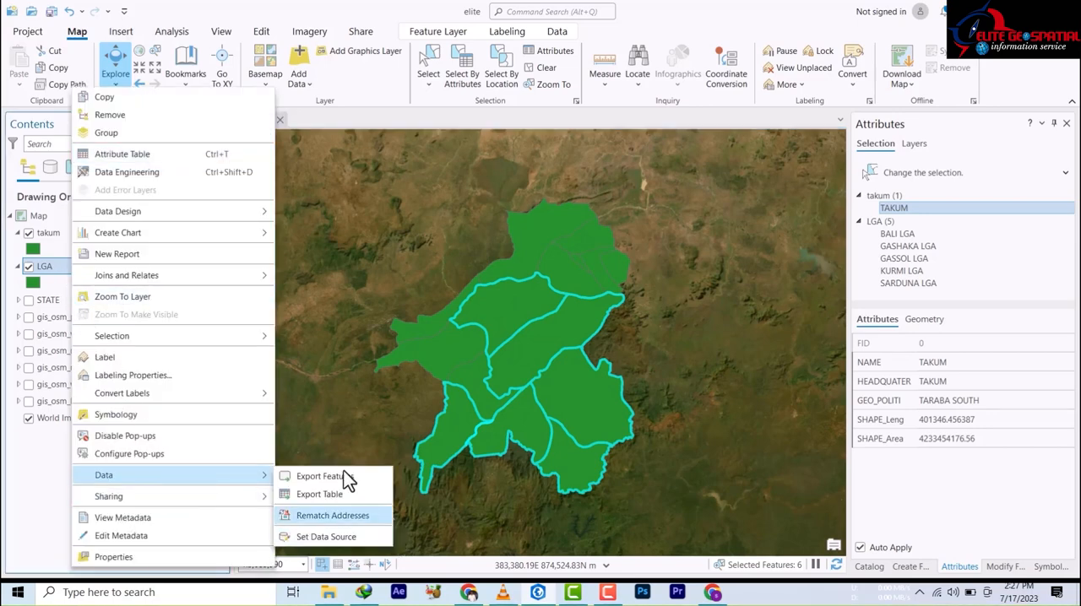
left_click(318, 476)
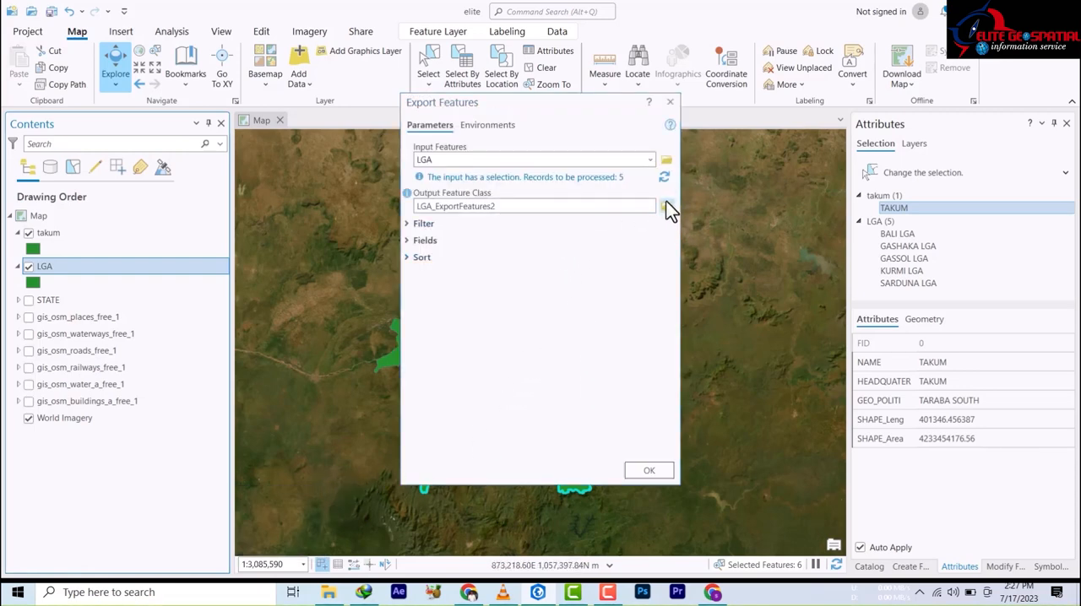
- Save the output as taraba_central.shp in the taraba New Folder and run the export
left_click(665, 206)
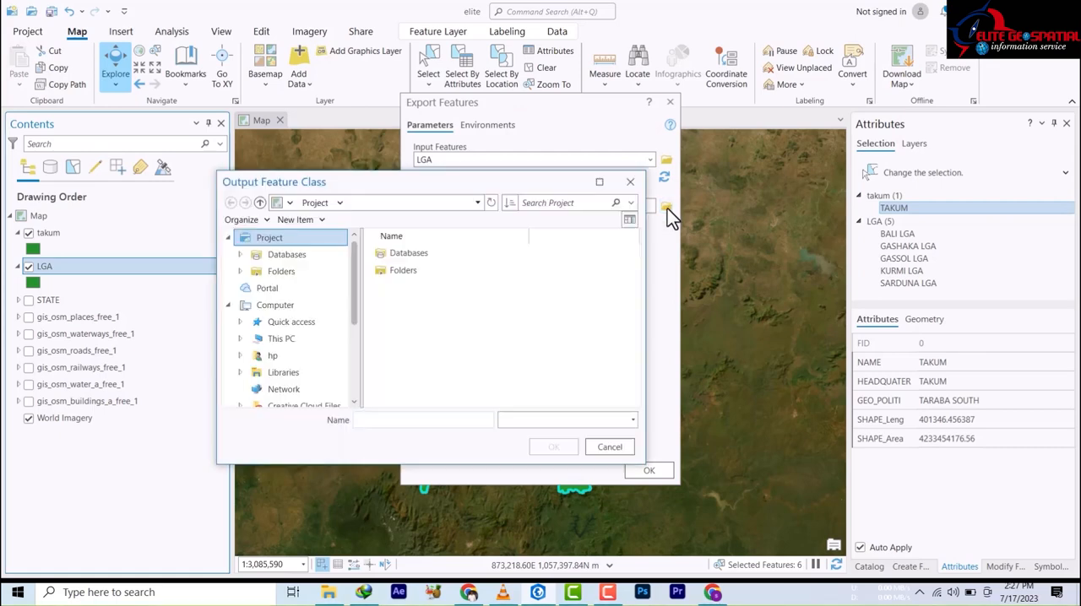
left_click(281, 270)
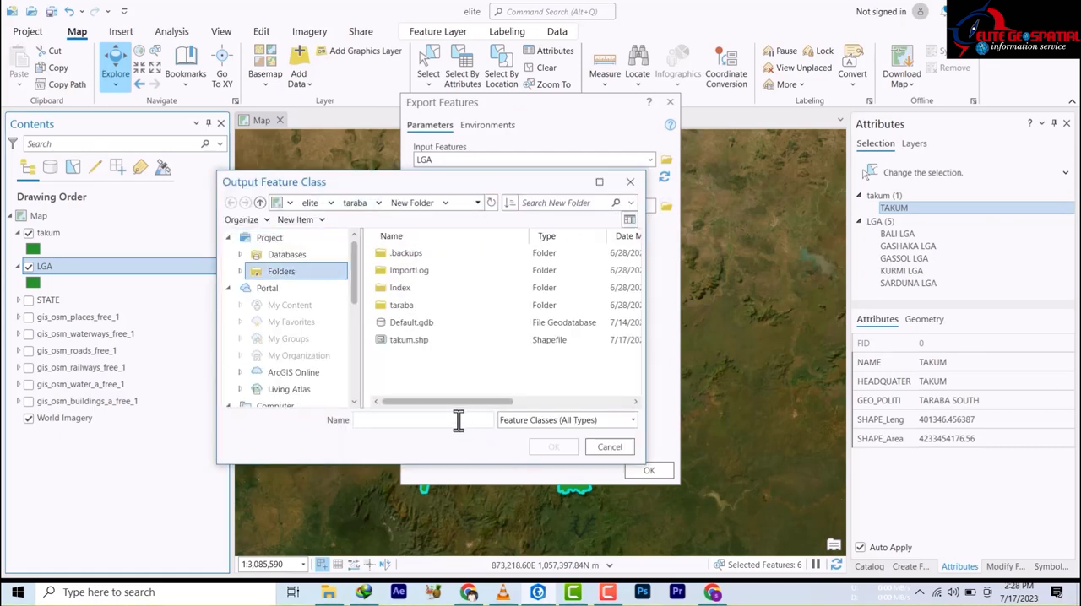
type("taraba_")
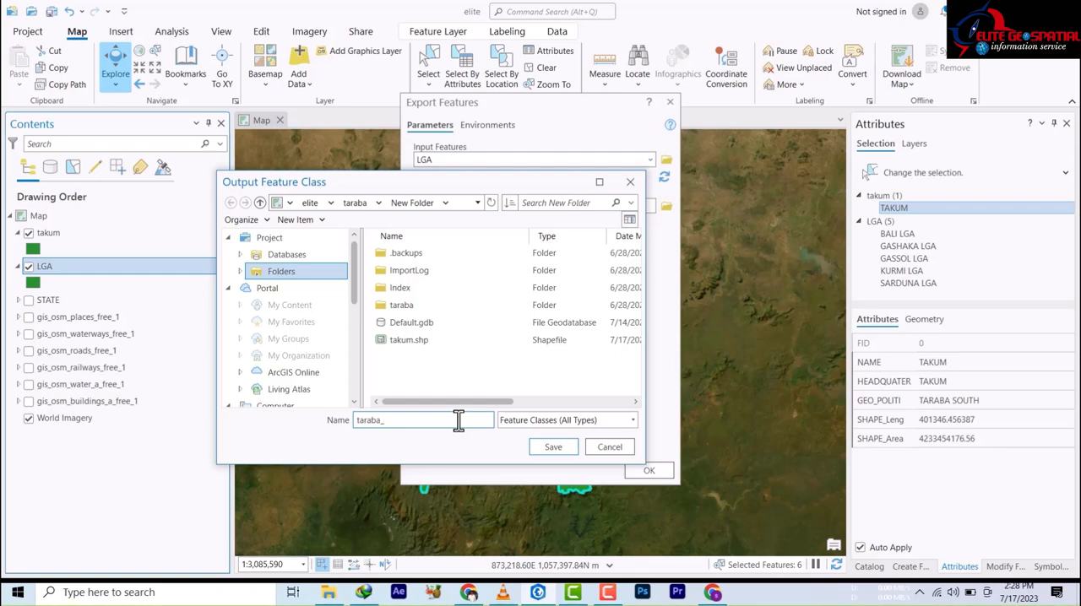
type("cen")
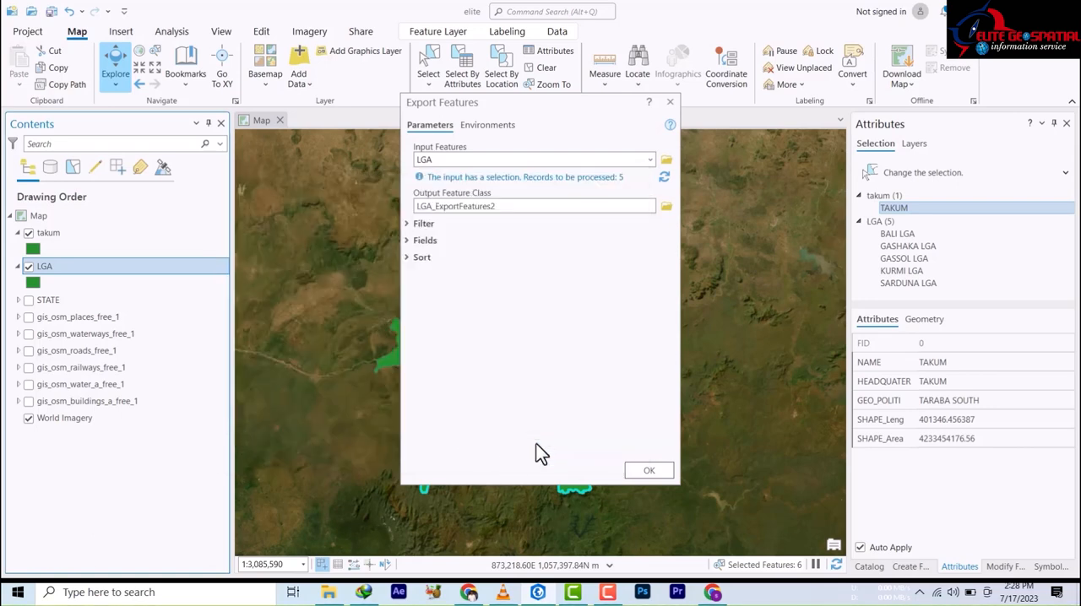
type("taraba_central.shp")
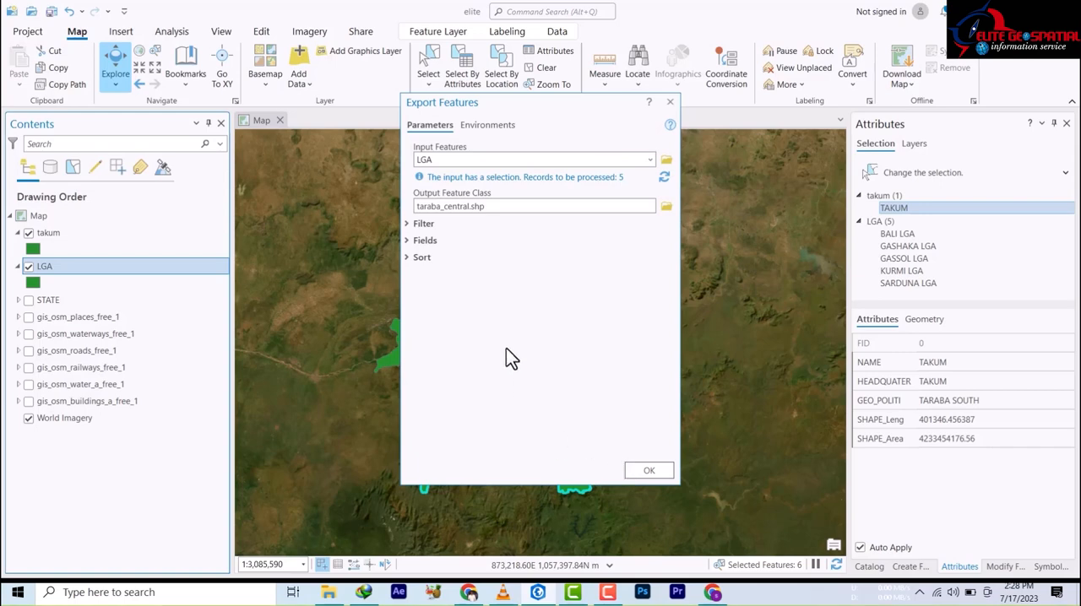
left_click(649, 470)
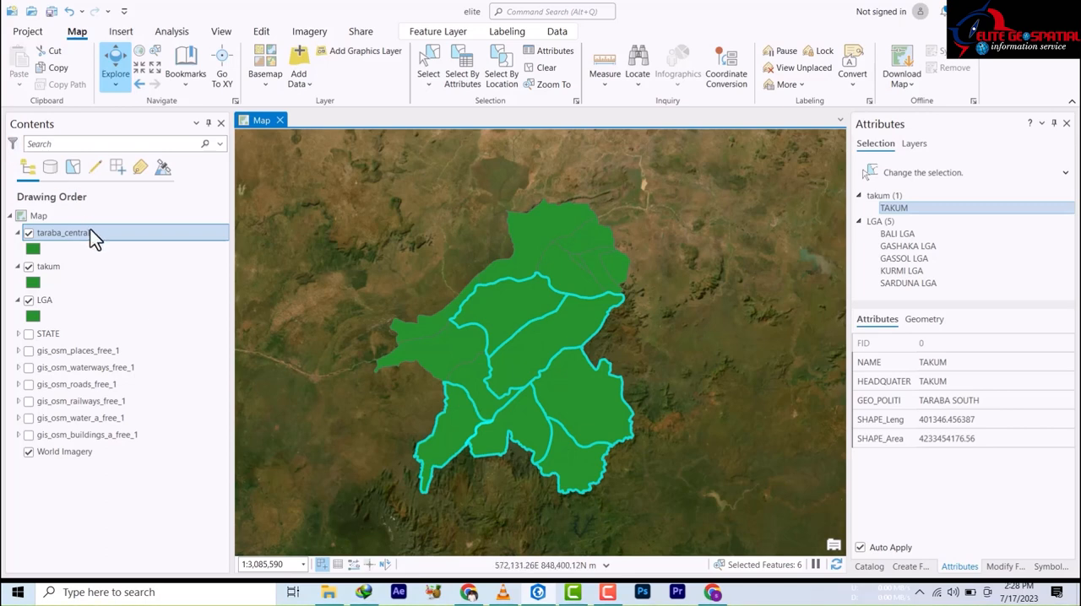
- Show the LGA layer's attribute table with all 15 LGAs listed and none selected
left_click(44, 301)
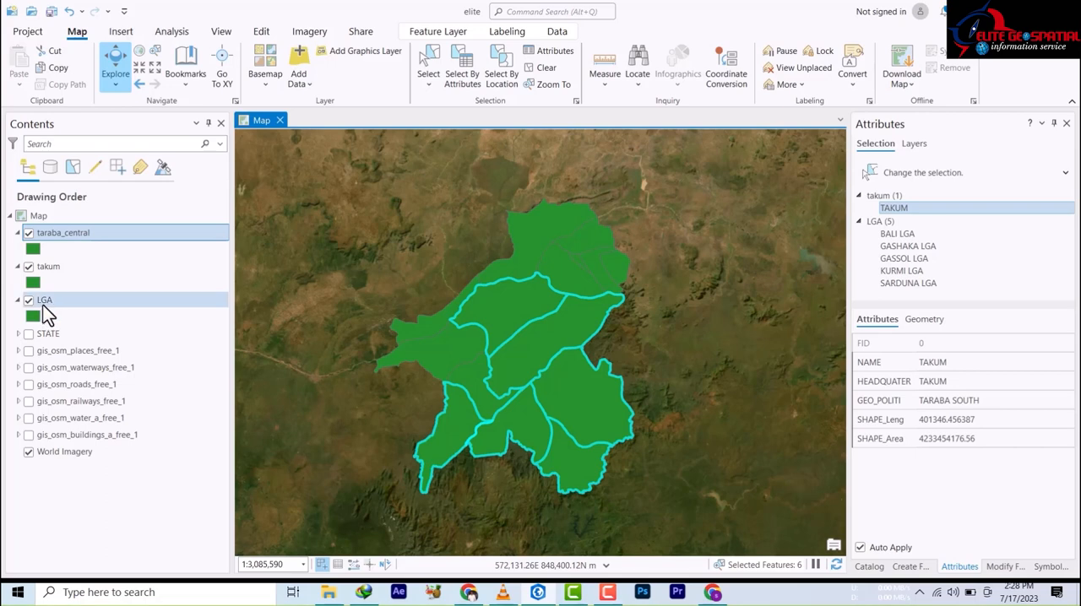
right_click(46, 300)
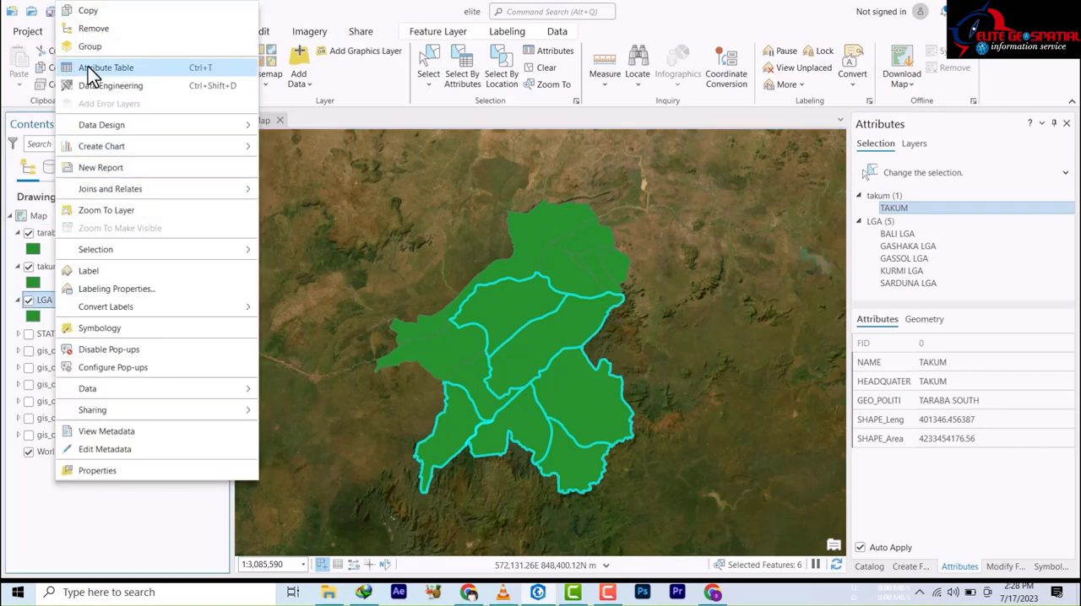
left_click(466, 362)
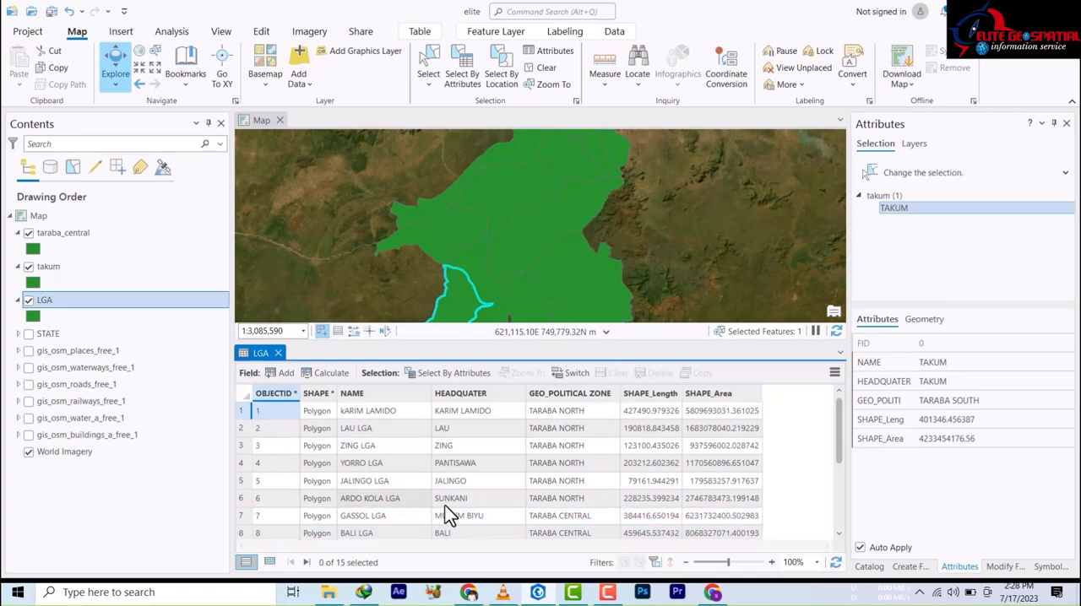
scroll("down", 3)
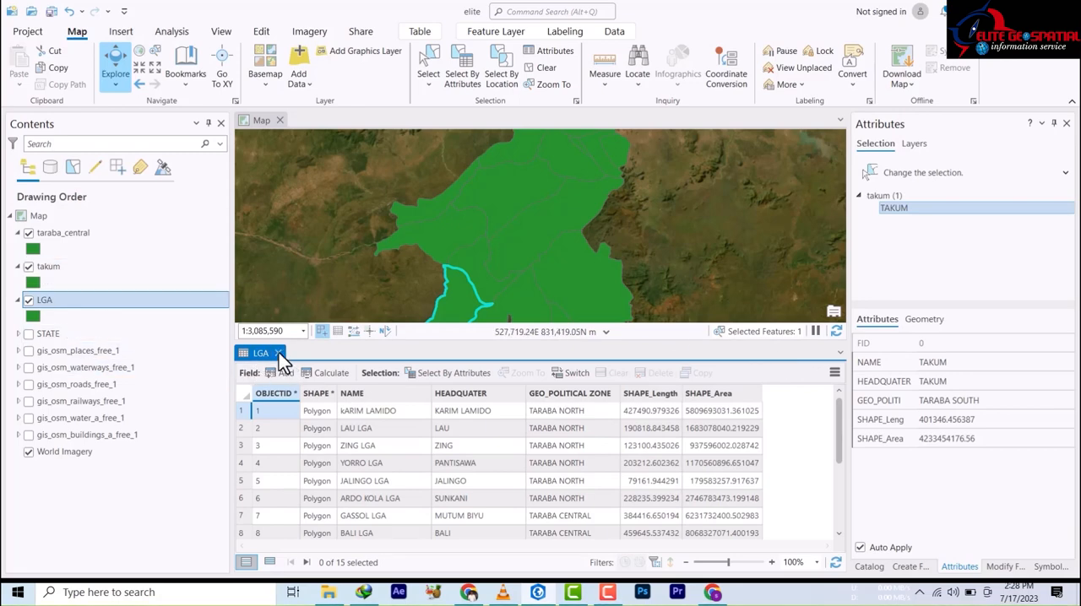
mouse_move(406, 411)
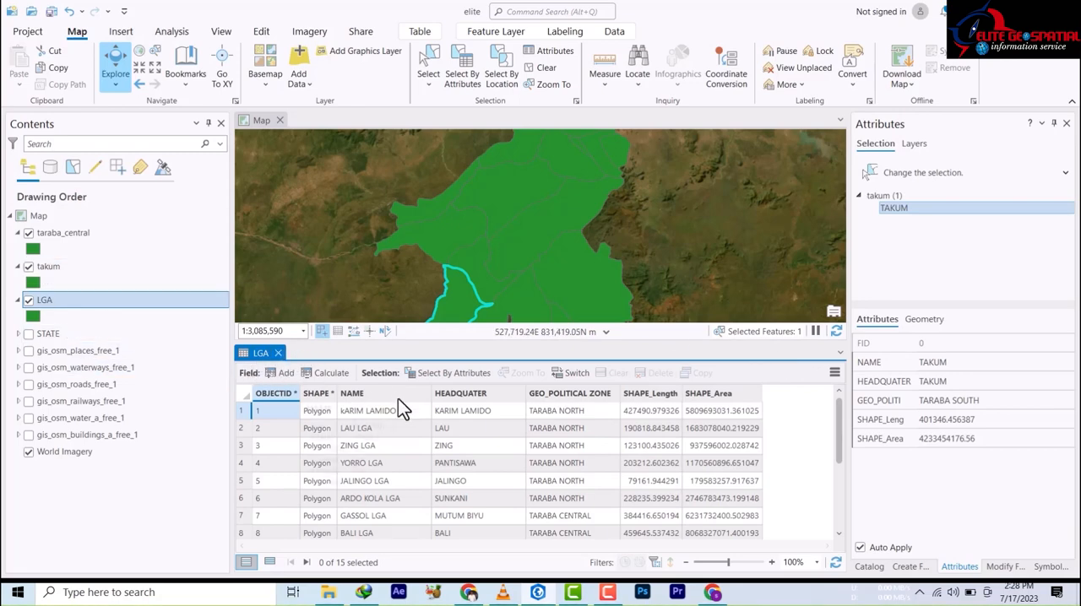